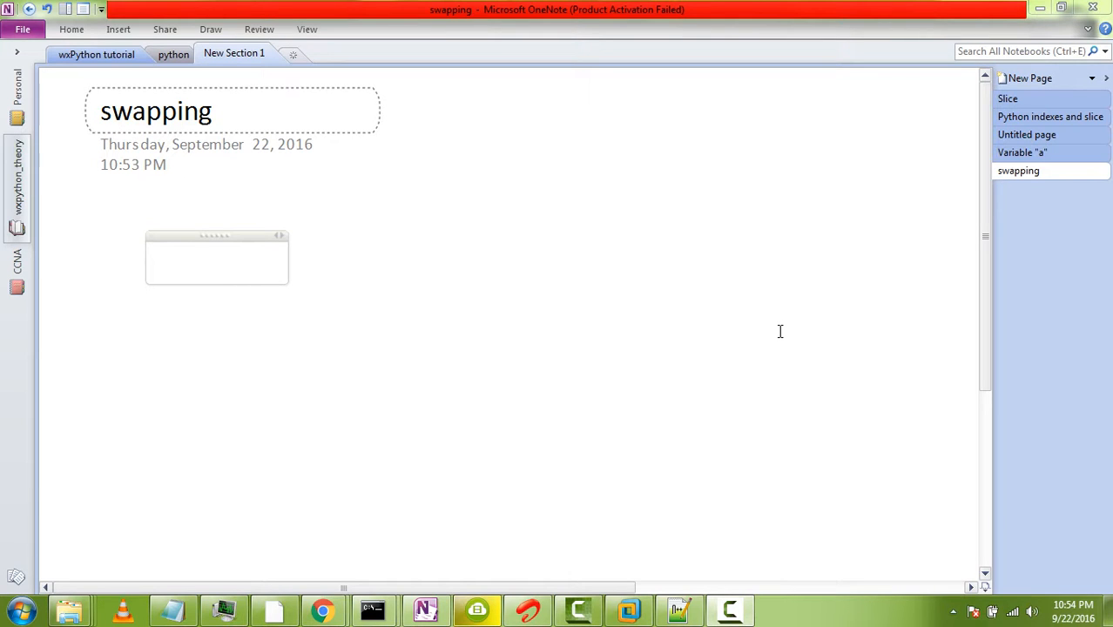
Step: Type a=5 and b=9 on separate lines in the swapping page's note
{"action": "left_click", "coordinate": [216, 261]}
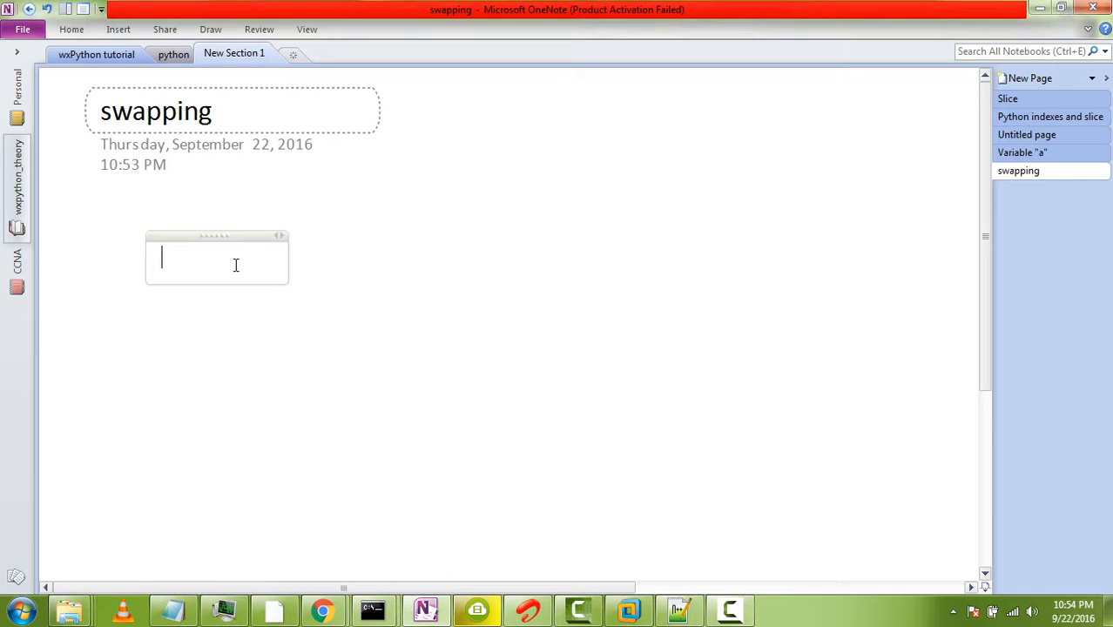
{"action": "type", "text": "a="}
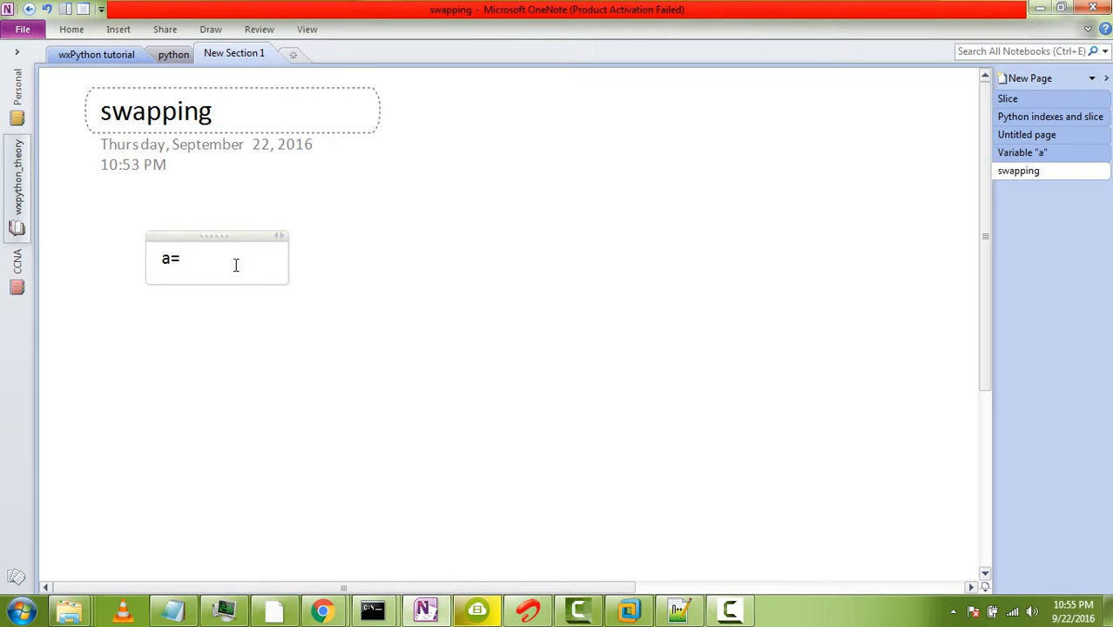
{"action": "type", "text": "5"}
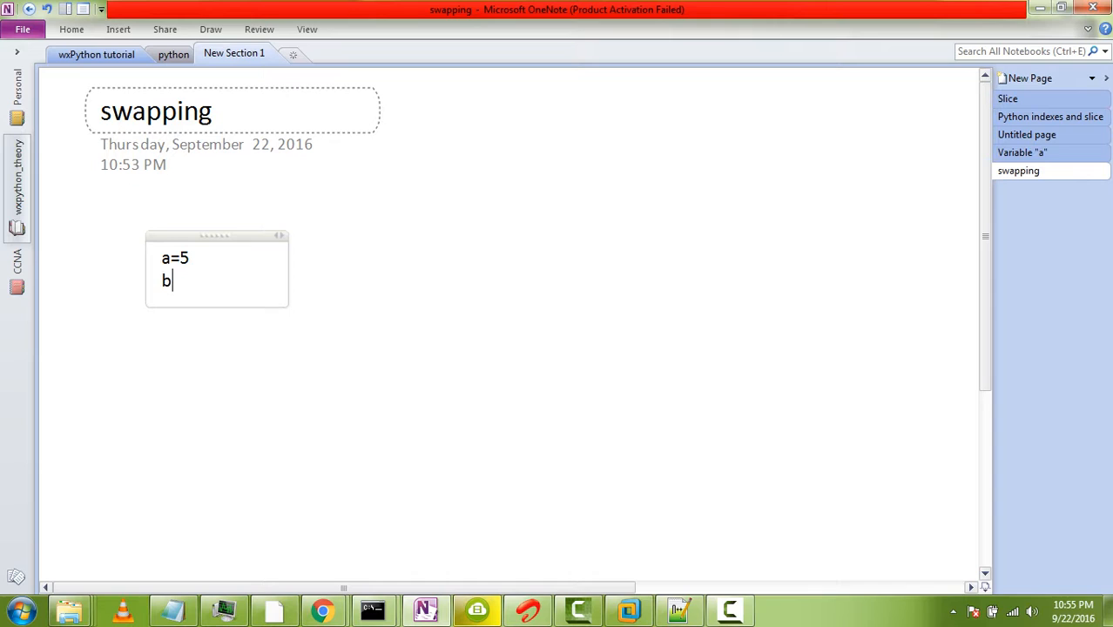
{"action": "type", "text": "=9"}
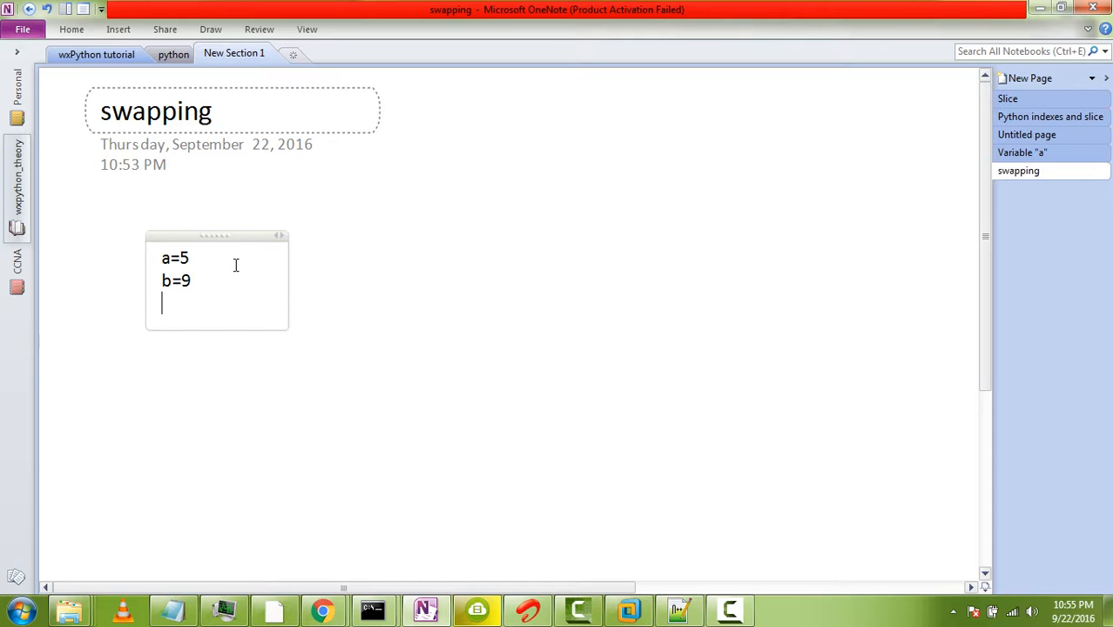
{"action": "key", "text": "backspace"}
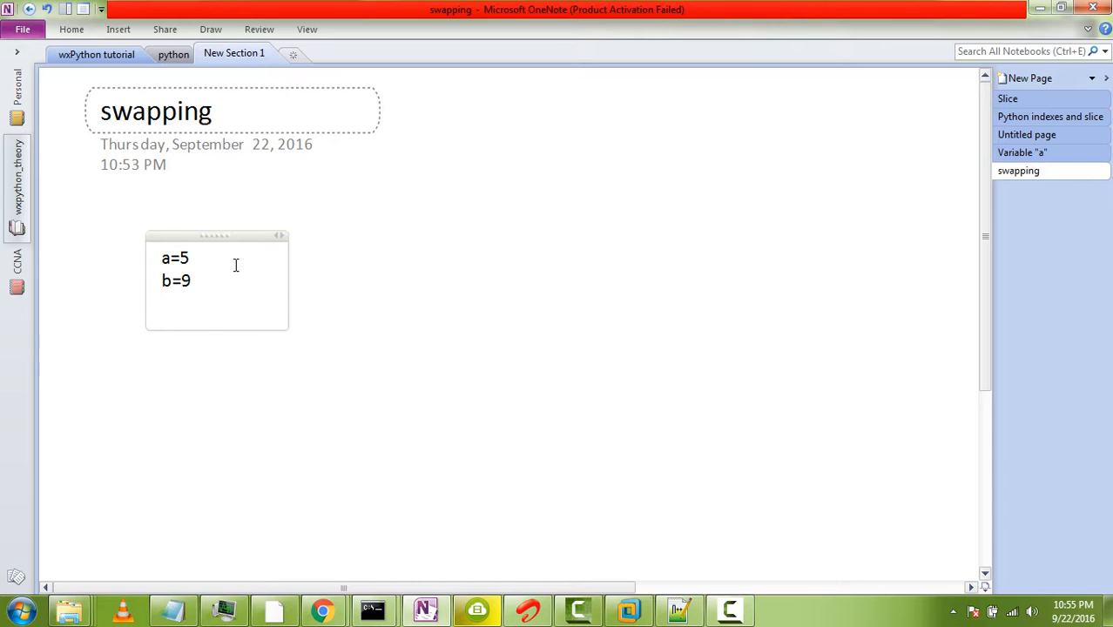
Step: Type the swapped values a=9 and b=5, then select and delete them
{"action": "type", "text": "a="}
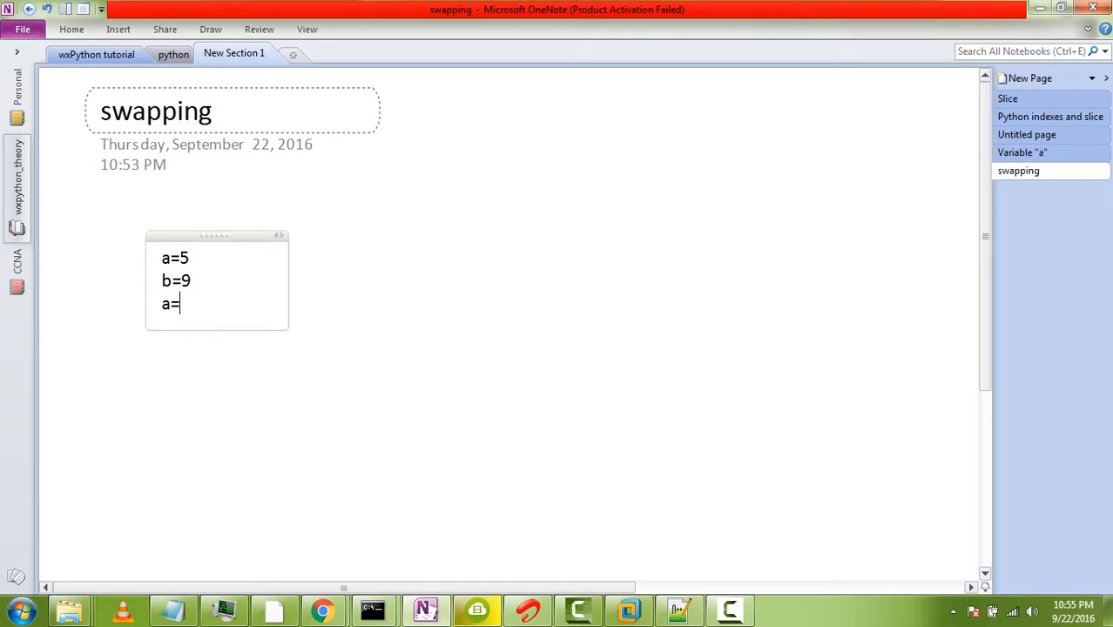
{"action": "type", "text": "9"}
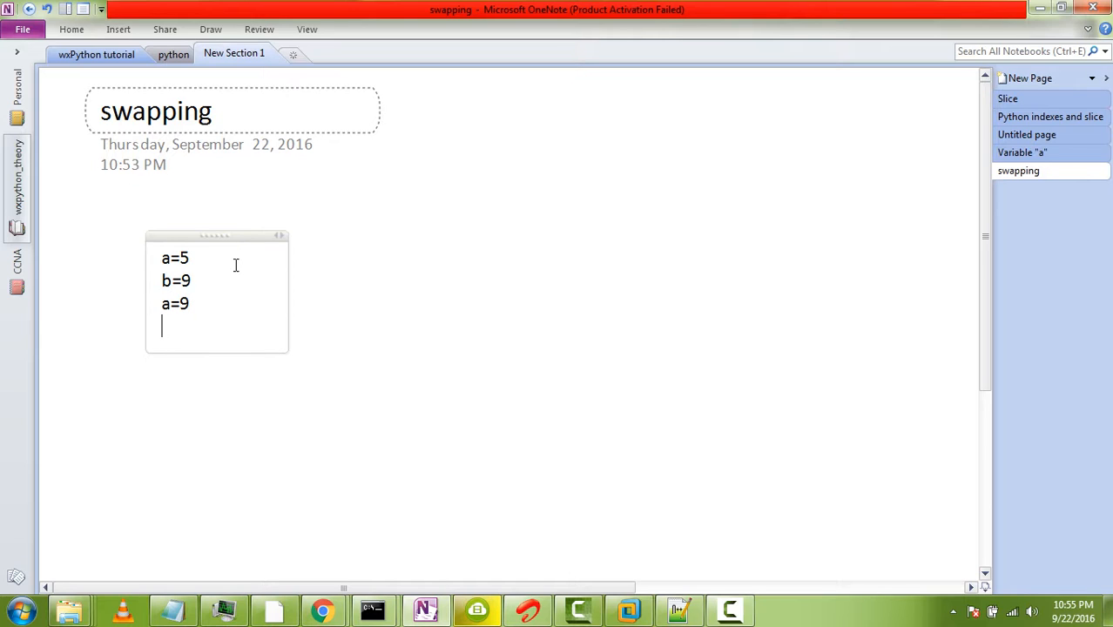
{"action": "type", "text": "b="}
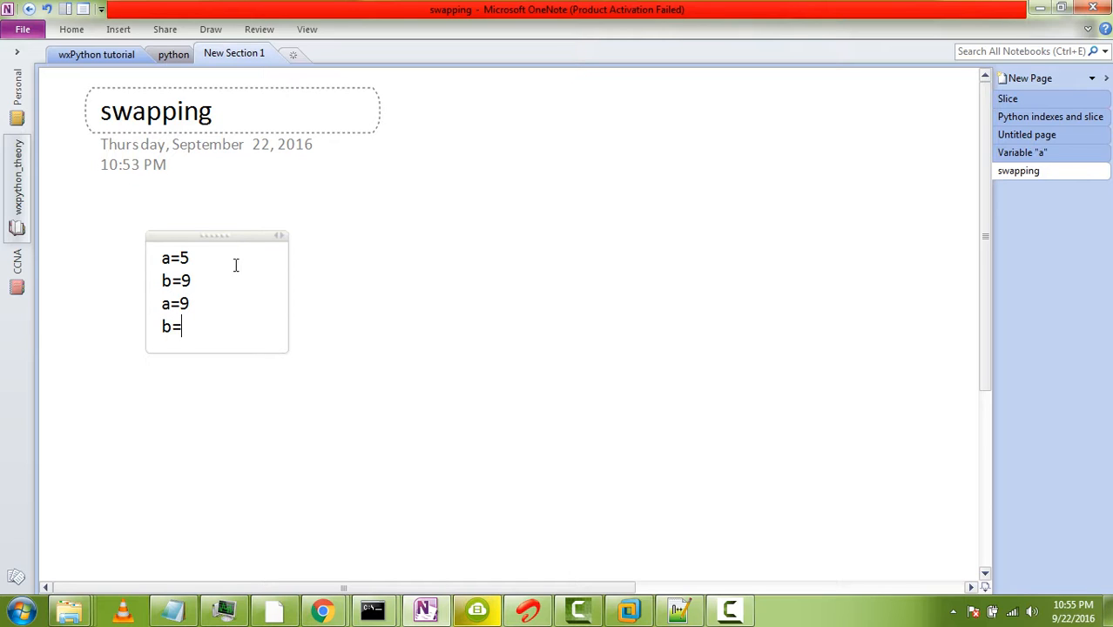
{"action": "type", "text": "5"}
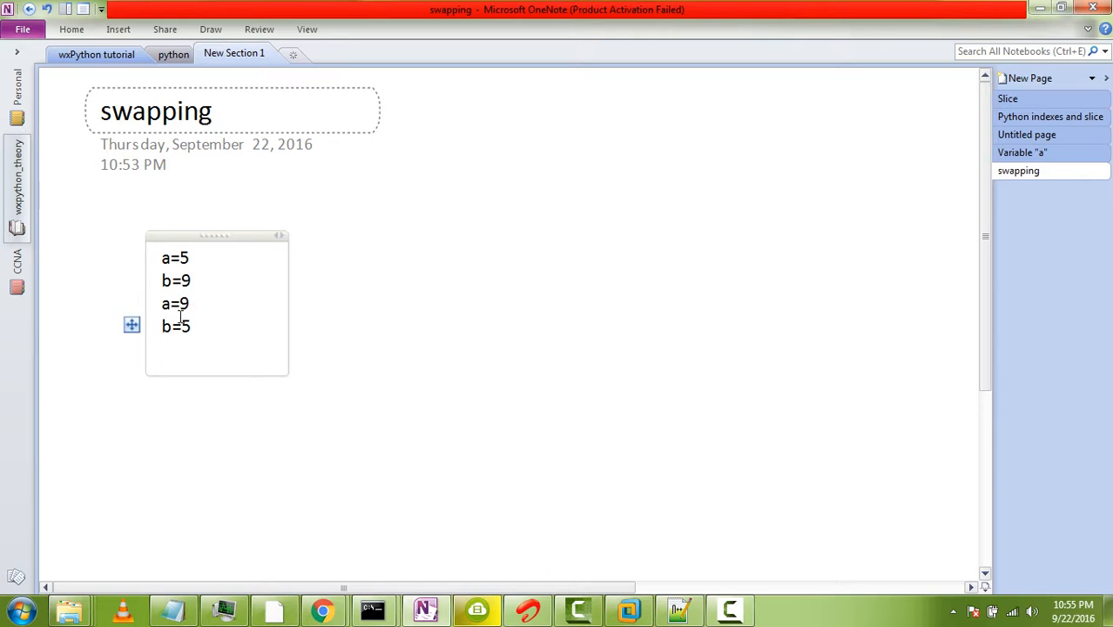
{"action": "left_click_drag", "start_coordinate": [161, 303], "coordinate": [191, 331]}
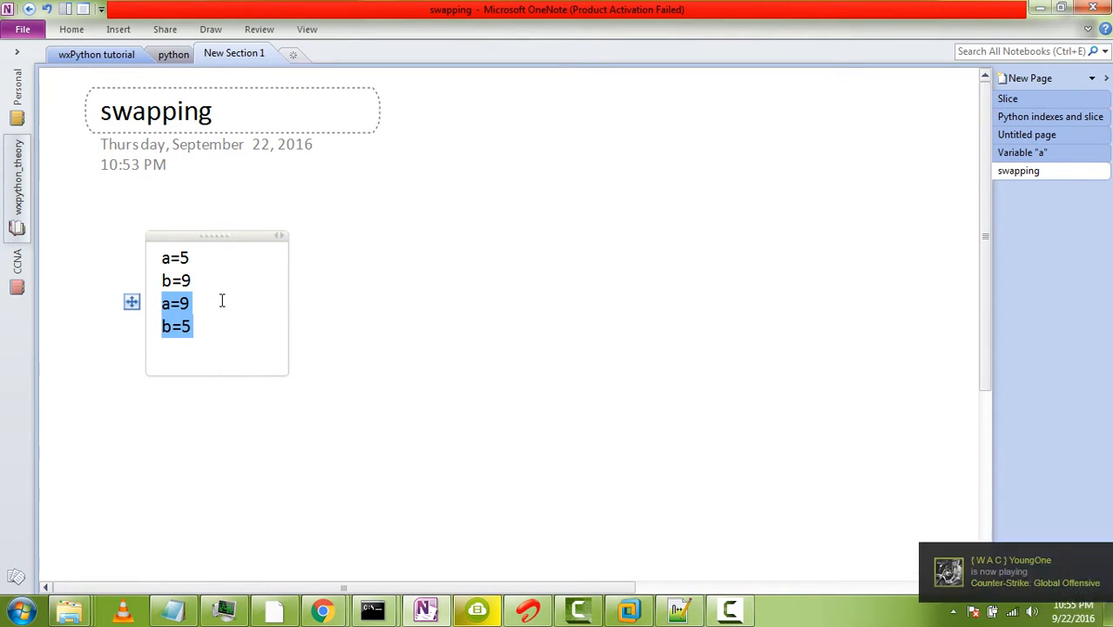
{"action": "key", "text": "Delete"}
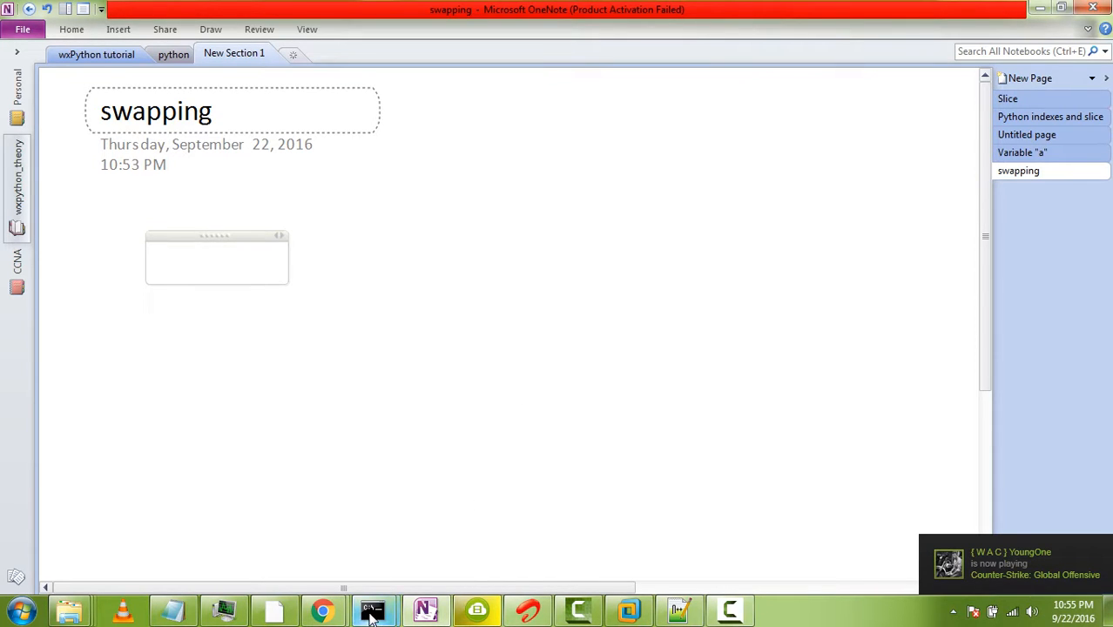
Step: At the Python prompt, run b=a+b with a=5 and b=9
{"action": "left_click", "coordinate": [372, 609]}
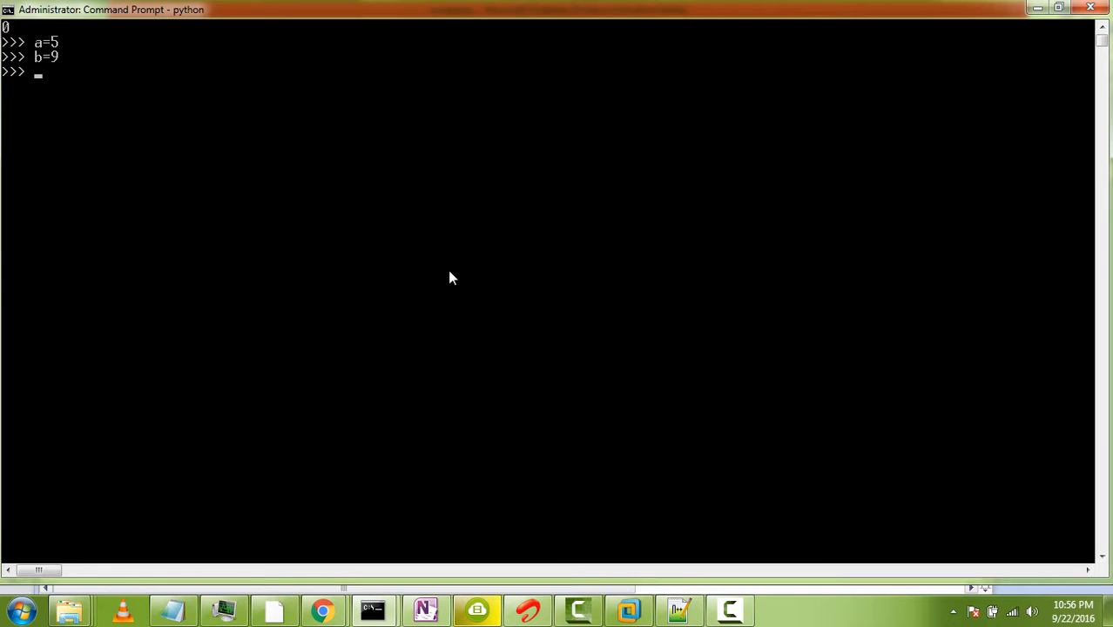
{"action": "type", "text": "b="}
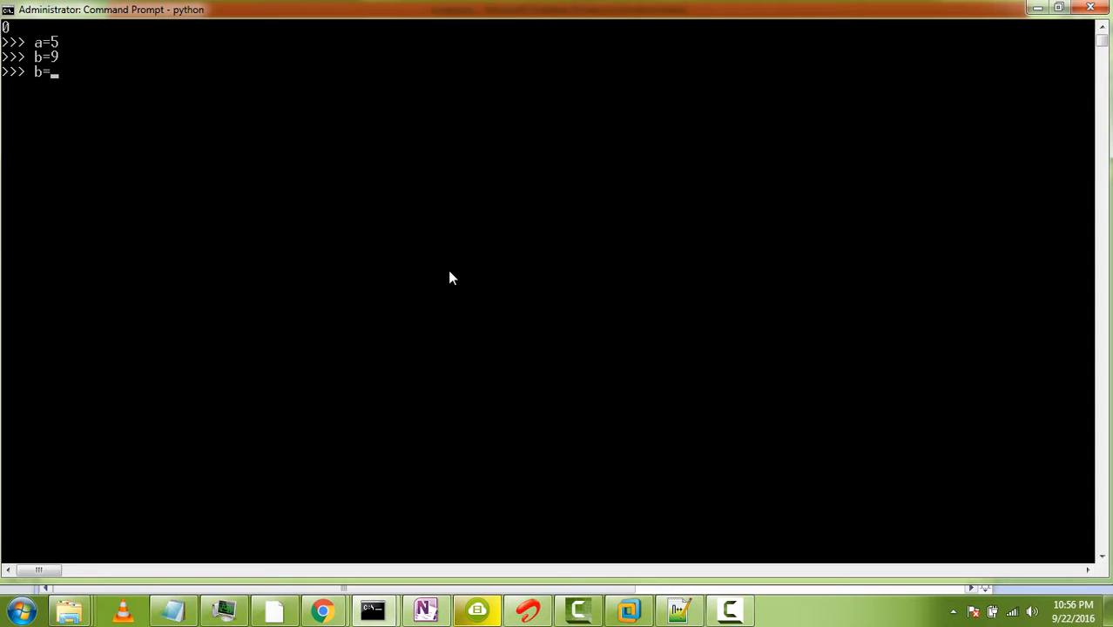
{"action": "type", "text": "a=b"}
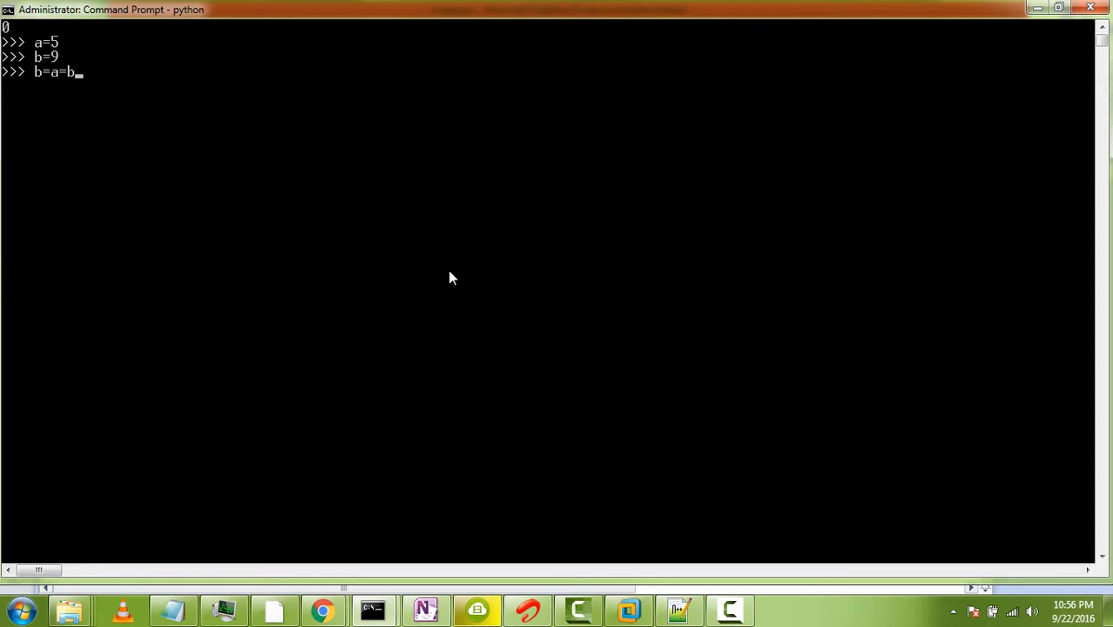
{"action": "key", "text": "Backspace"}
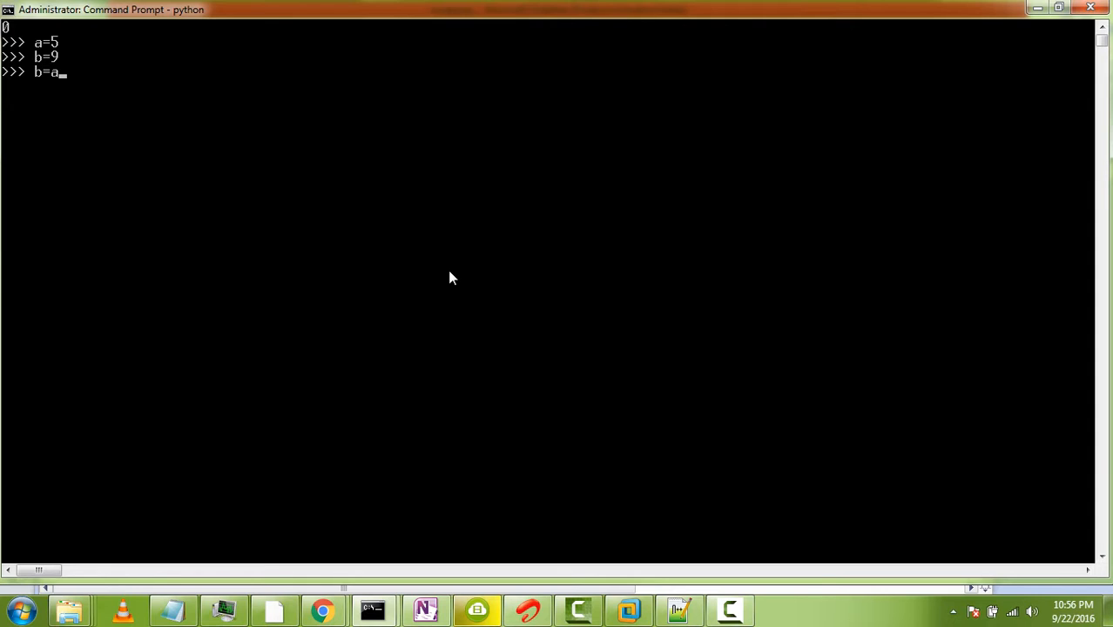
{"action": "type", "text": "+b"}
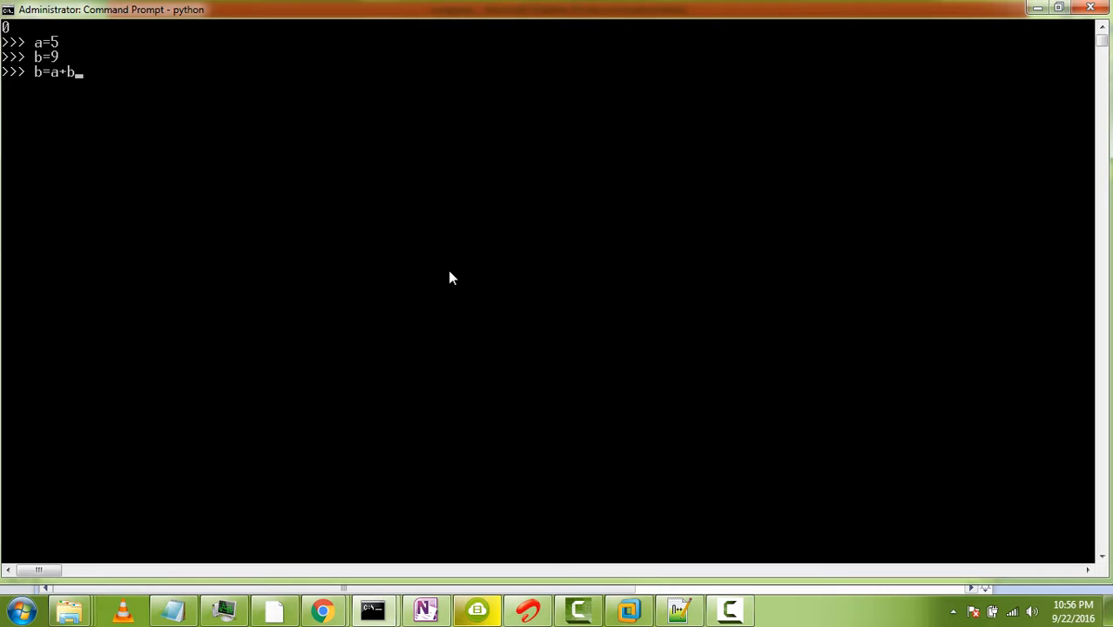
{"action": "key", "text": "Return"}
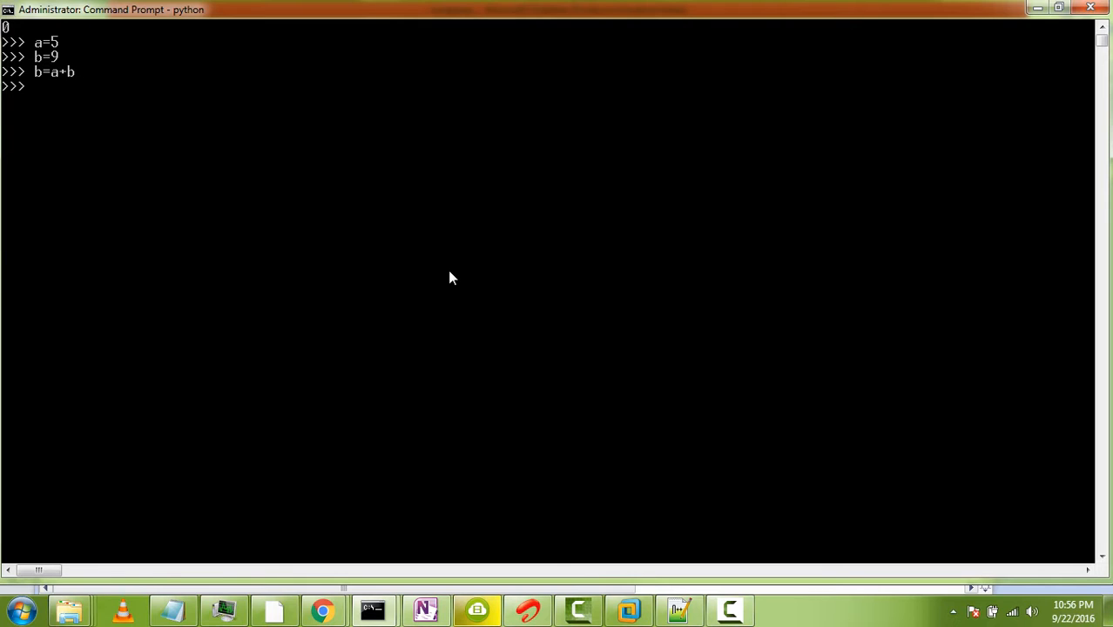
Step: Evaluate b to display 14 and begin a new assignment to a
{"action": "type", "text": "b"}
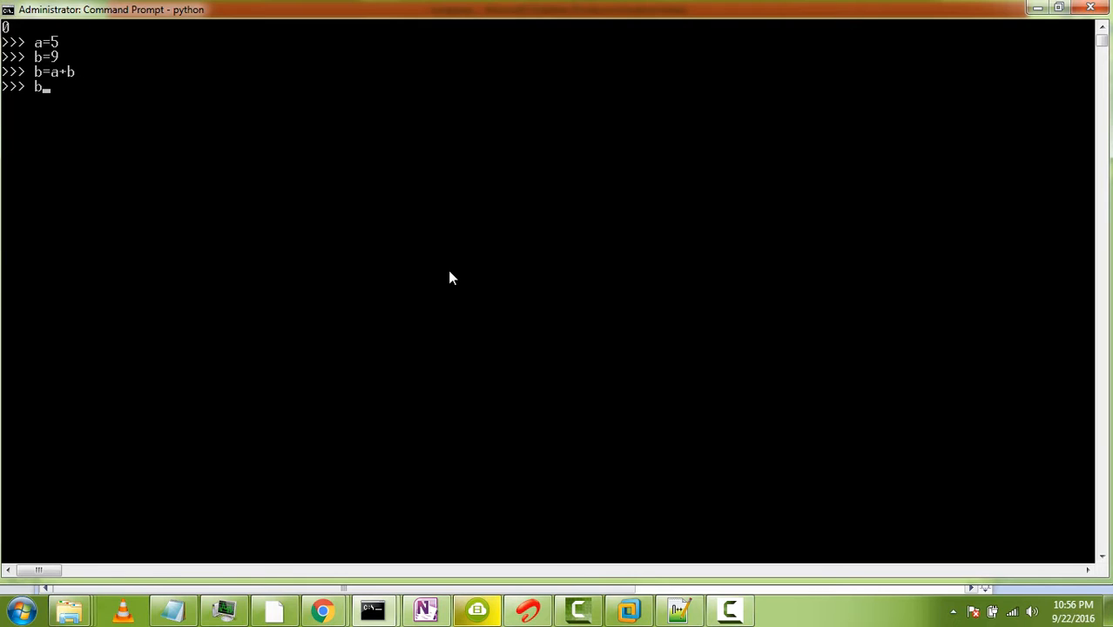
{"action": "key", "text": "Return"}
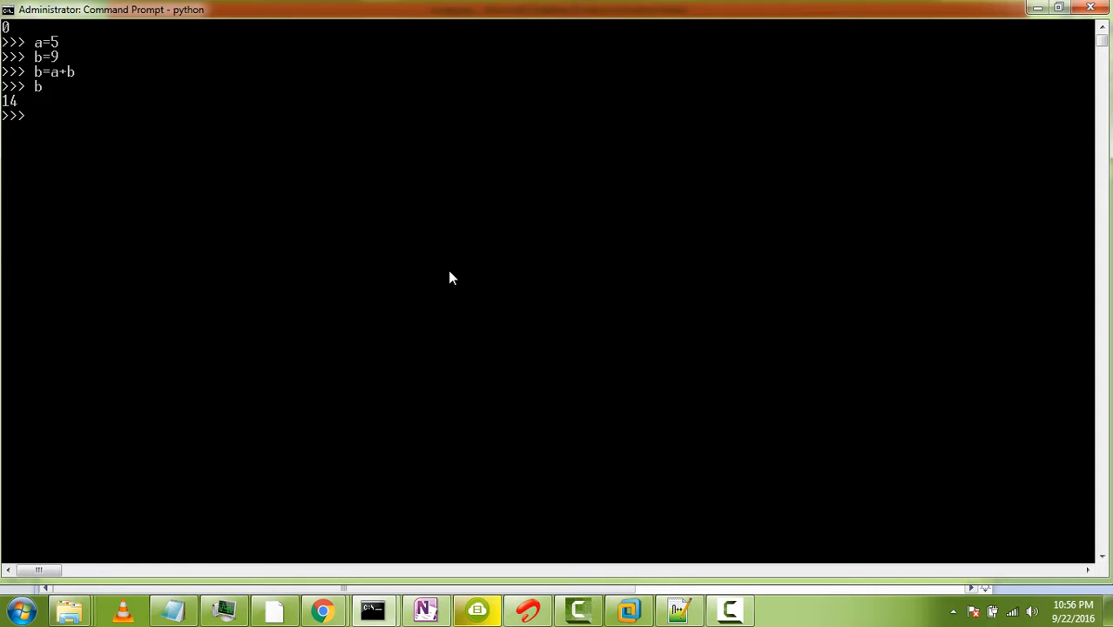
{"action": "type", "text": "a="}
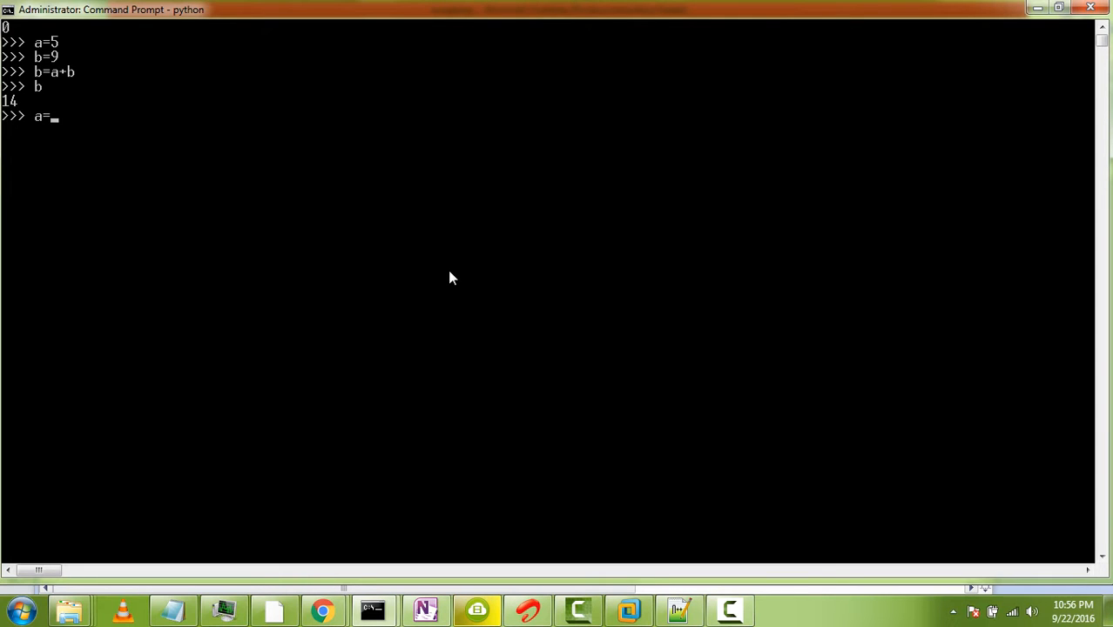
Step: Run the assignment a=b-a at the Python prompt
{"action": "type", "text": "b"}
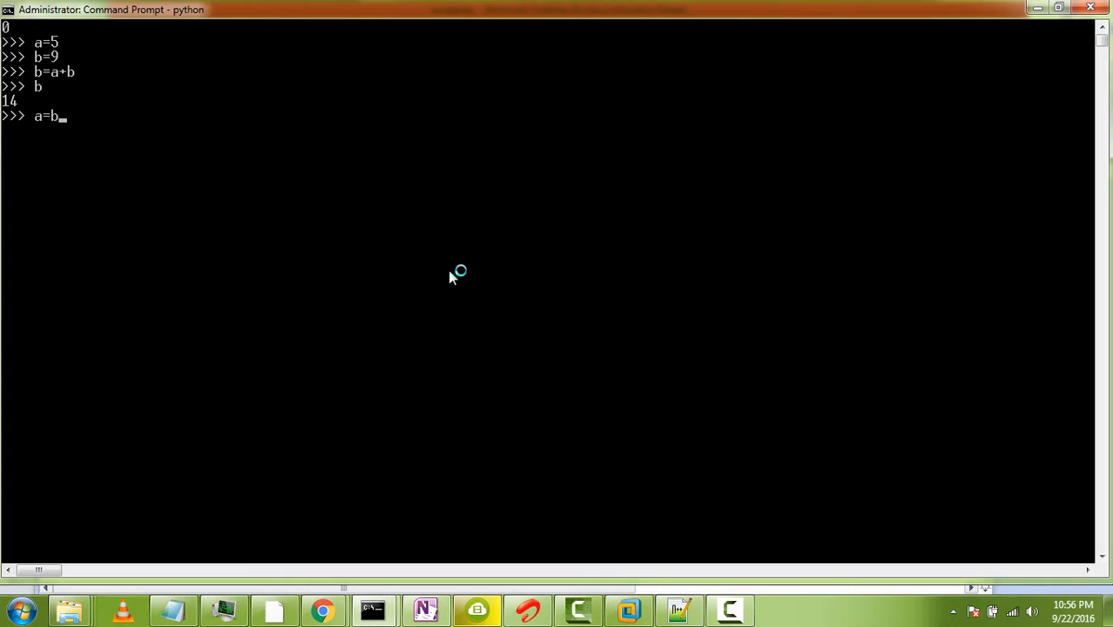
{"action": "type", "text": "-"}
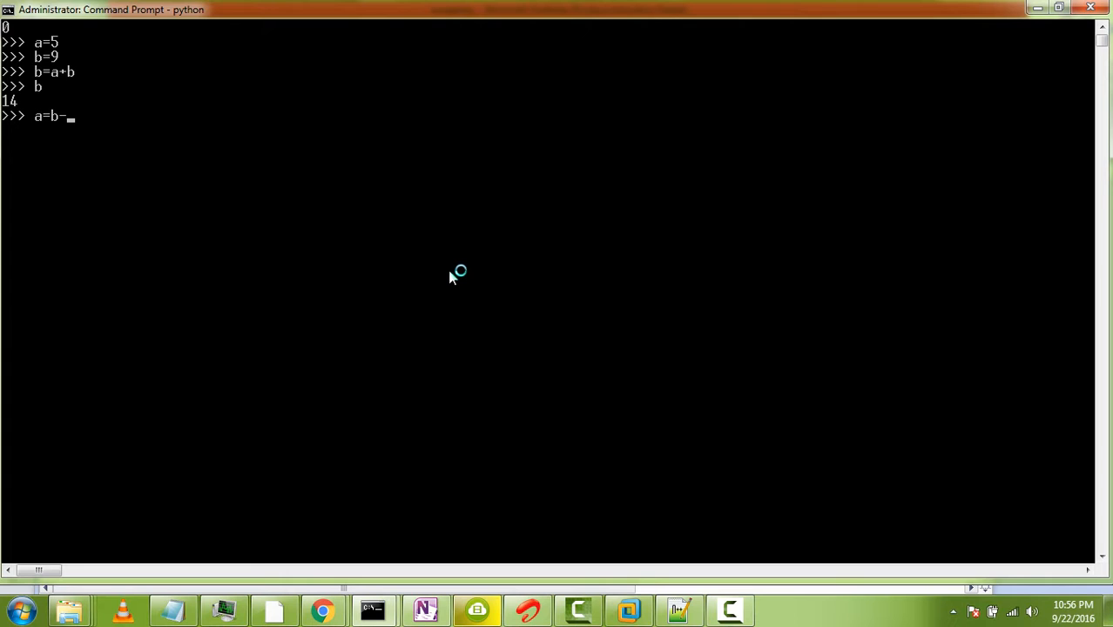
{"action": "key", "text": "Return"}
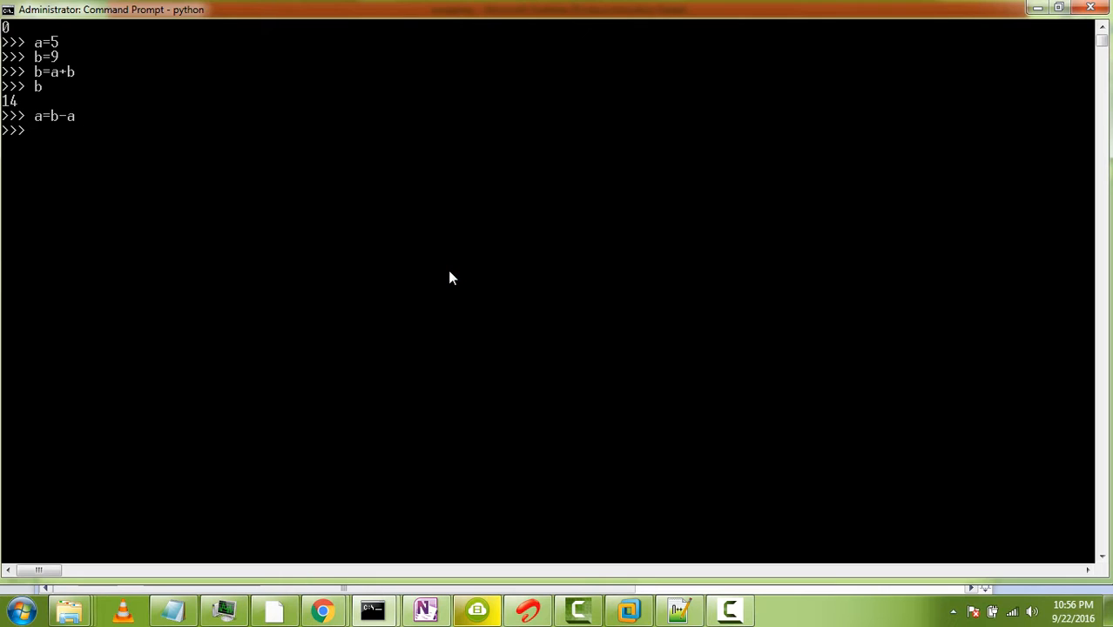
{"action": "type", "text": "a"}
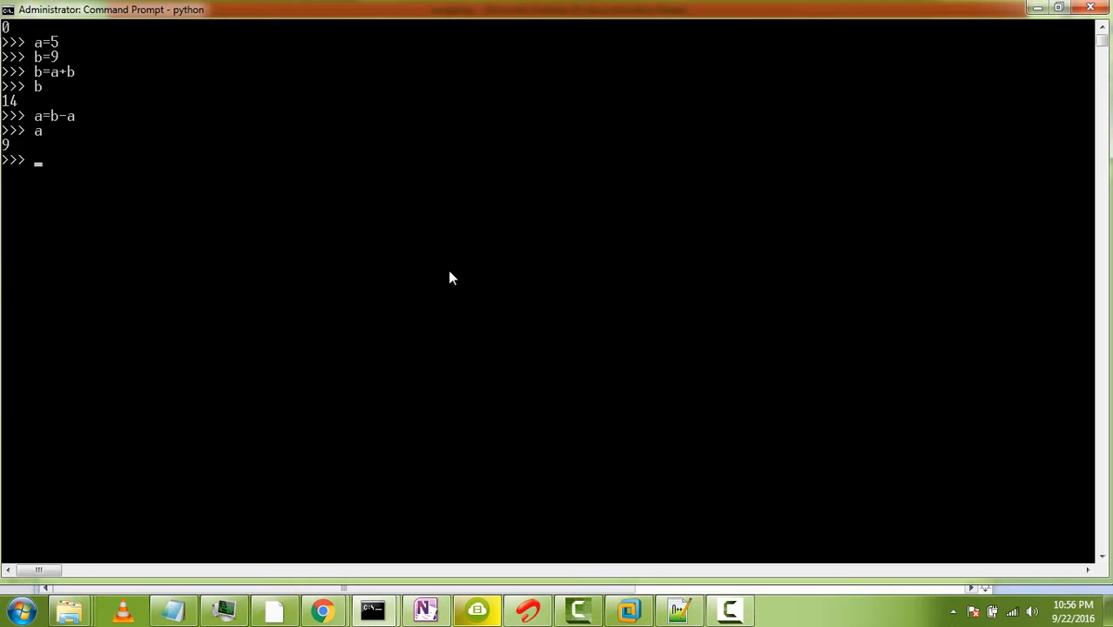
Step: Run b=b-a and print the values, showing a=9 and b=5
{"action": "type", "text": "b="}
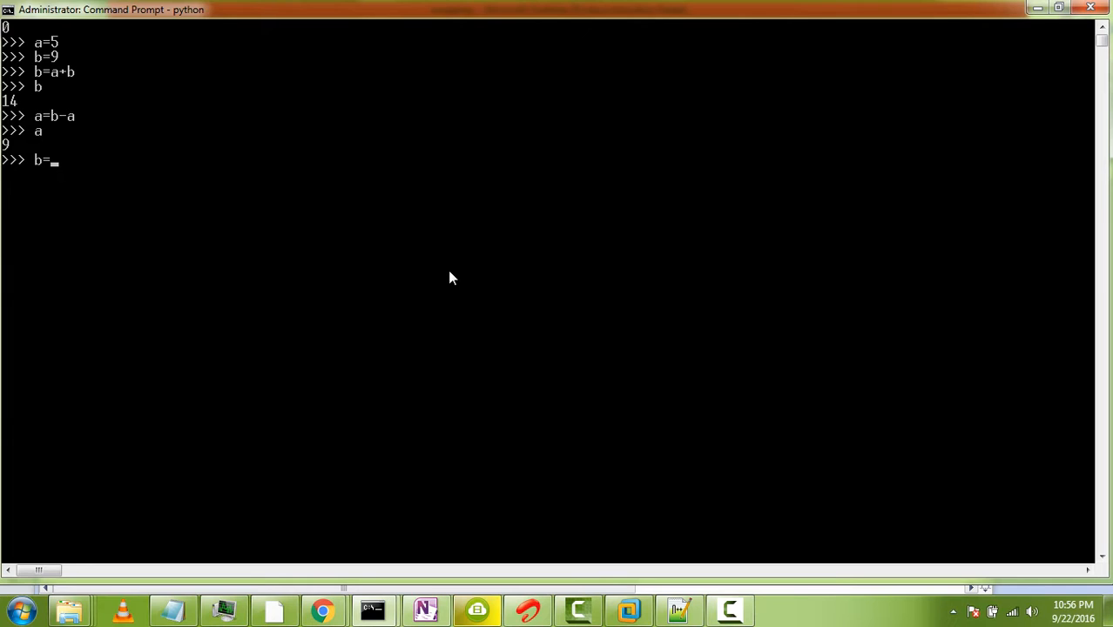
{"action": "type", "text": "b"}
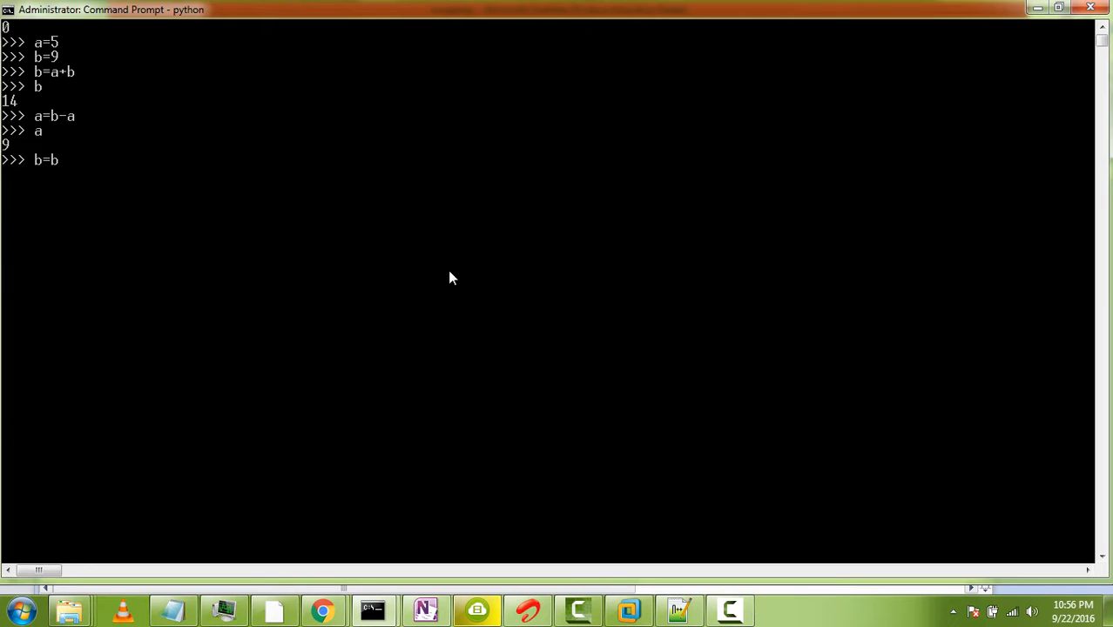
{"action": "type", "text": "-a"}
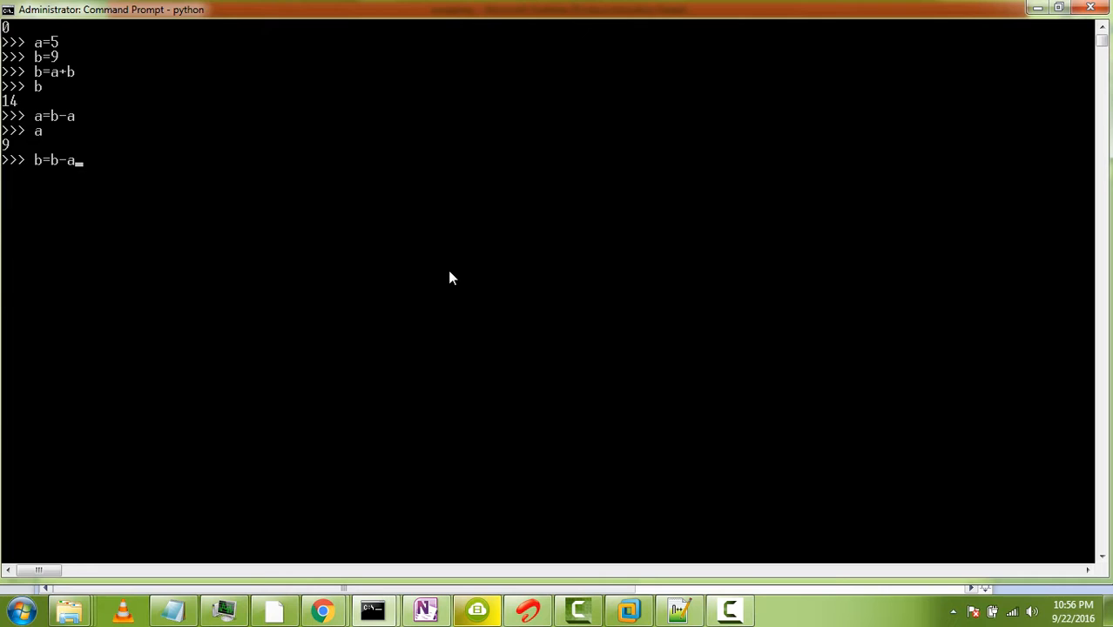
{"action": "mouse_move", "coordinate": [438, 259]}
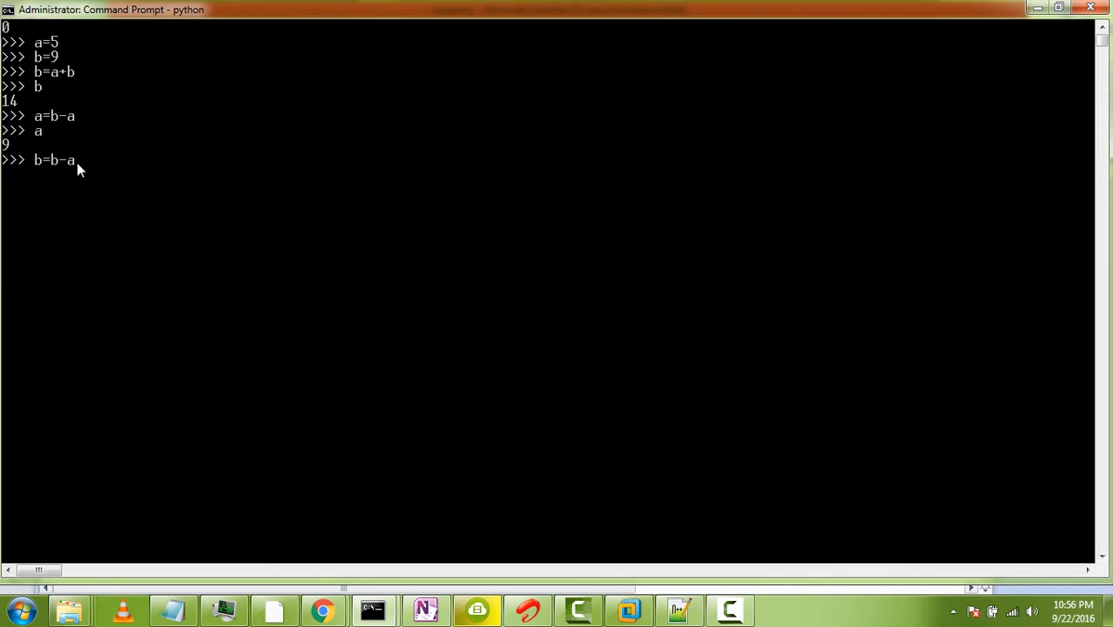
{"action": "mouse_move", "coordinate": [49, 147]}
{"action": "type", "text": "b"}
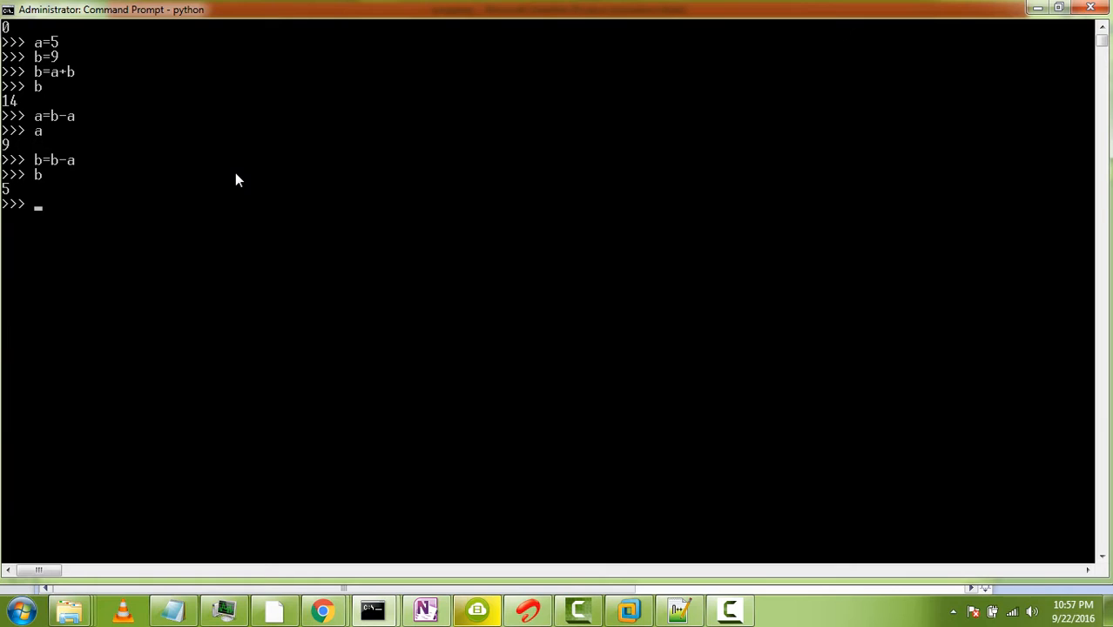
{"action": "type", "text": "a"}
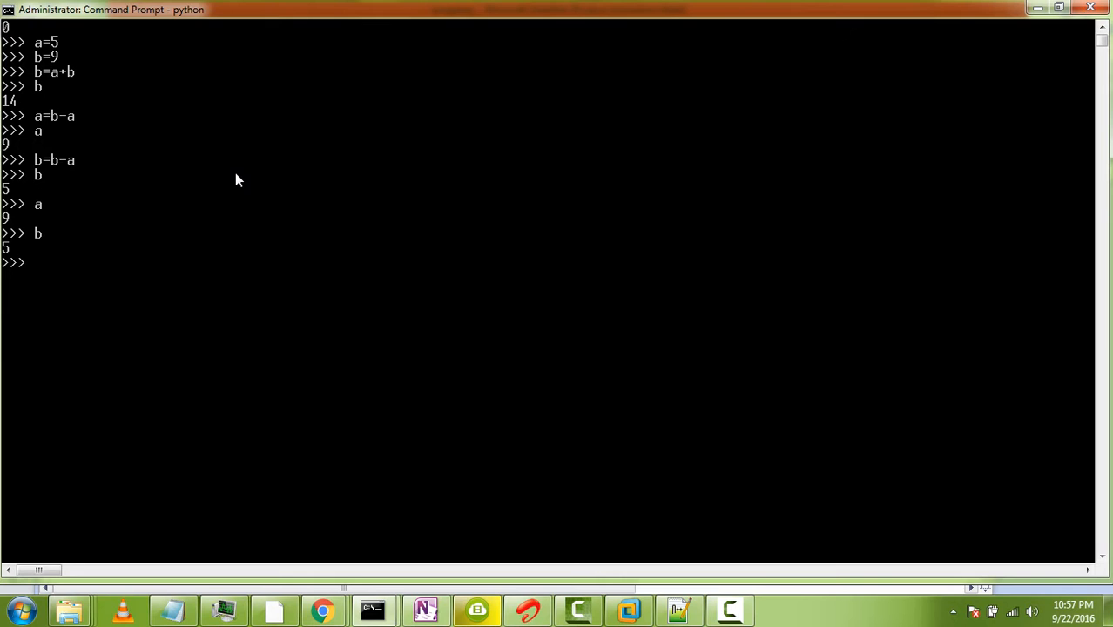
{"action": "key", "text": "Return"}
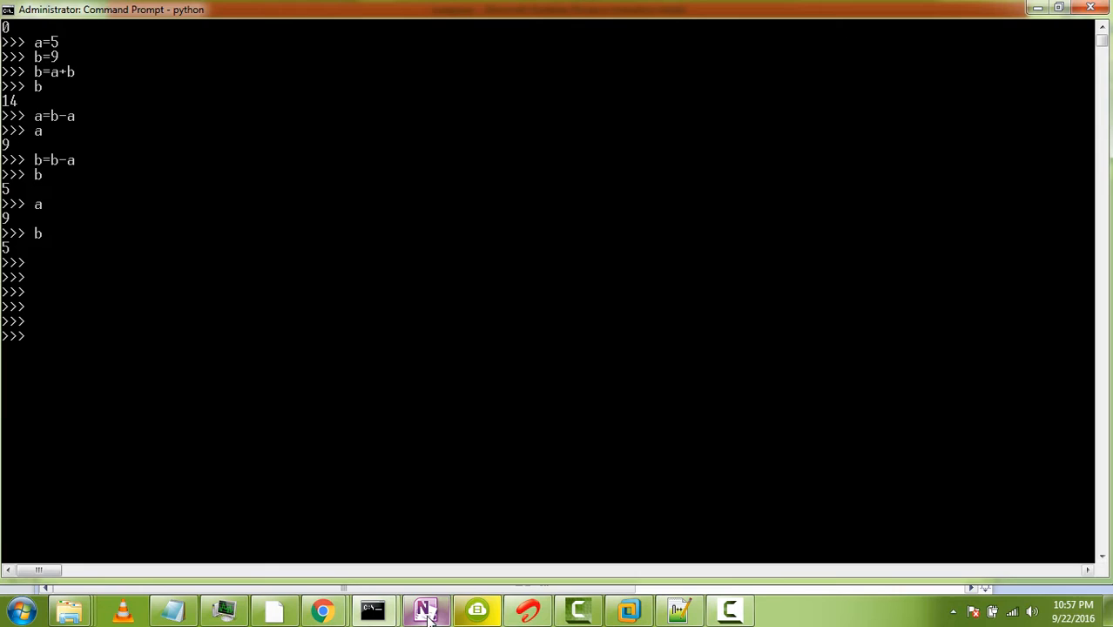
Step: Back in OneNote, write 'a=5, b=9' in the swapping note
{"action": "left_click", "coordinate": [426, 609]}
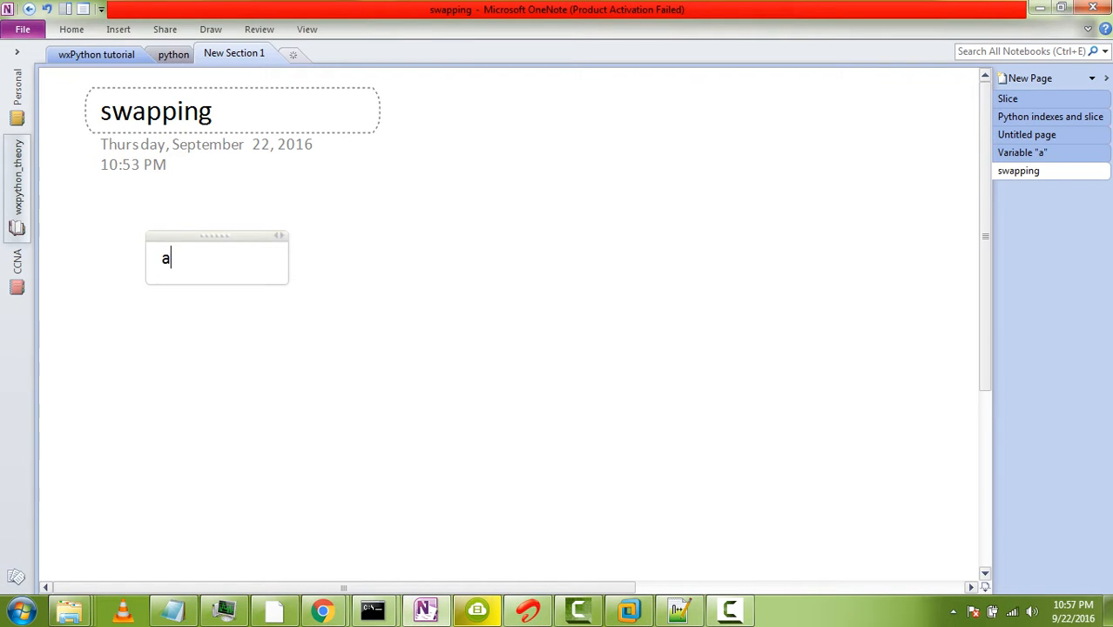
{"action": "type", "text": "=5"}
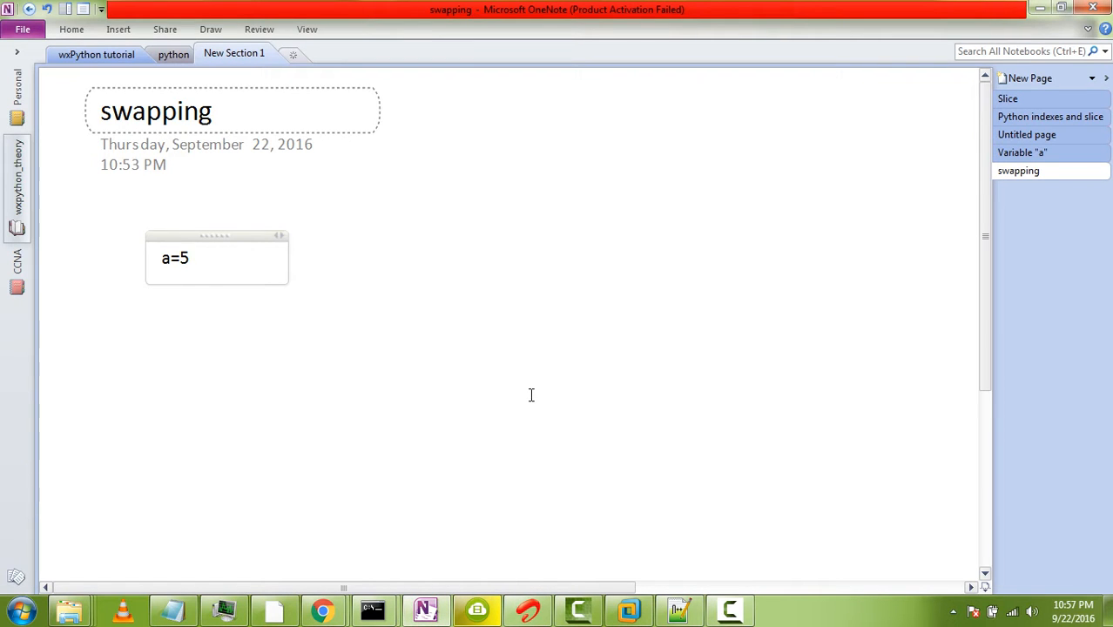
{"action": "type", "text": ","}
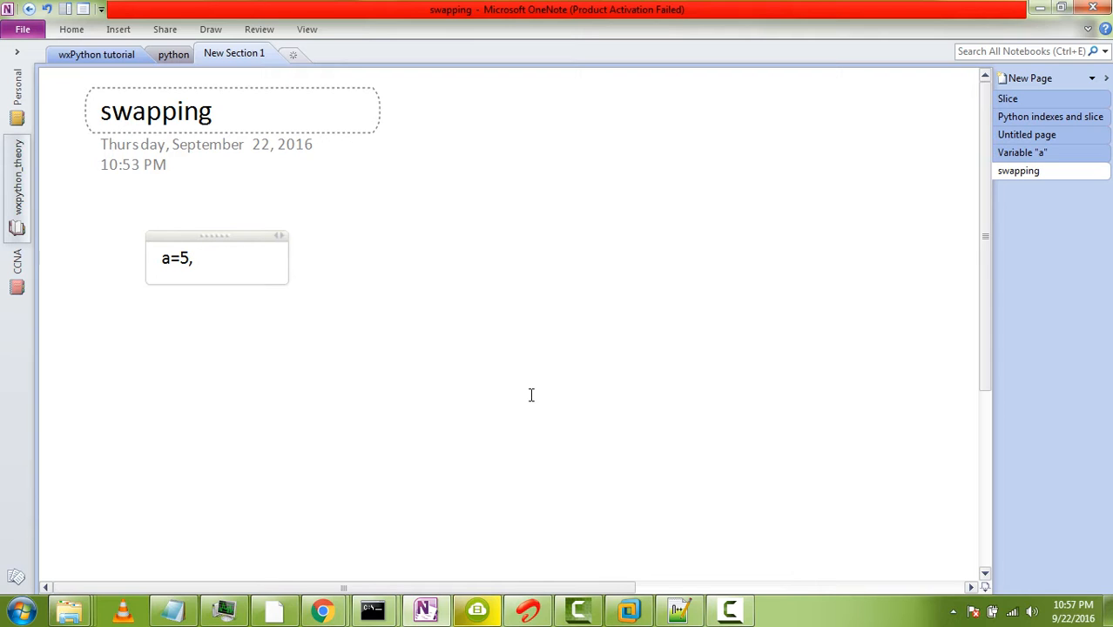
{"action": "type", "text": "b=9"}
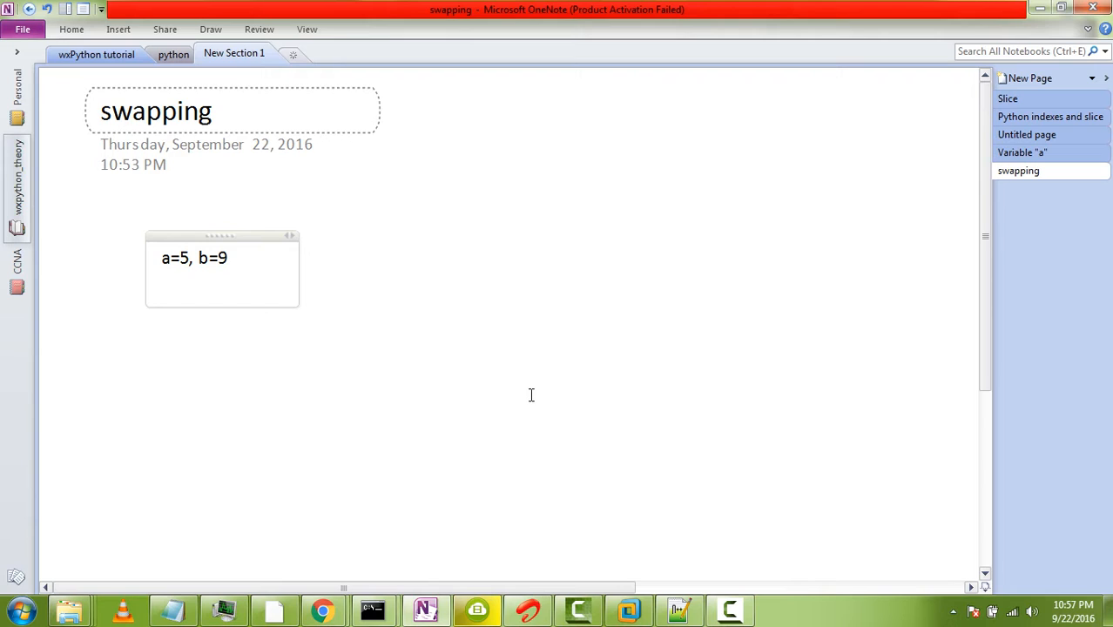
Step: Add the line 'In order to swap.' followed by a new line
{"action": "type", "text": "In o"}
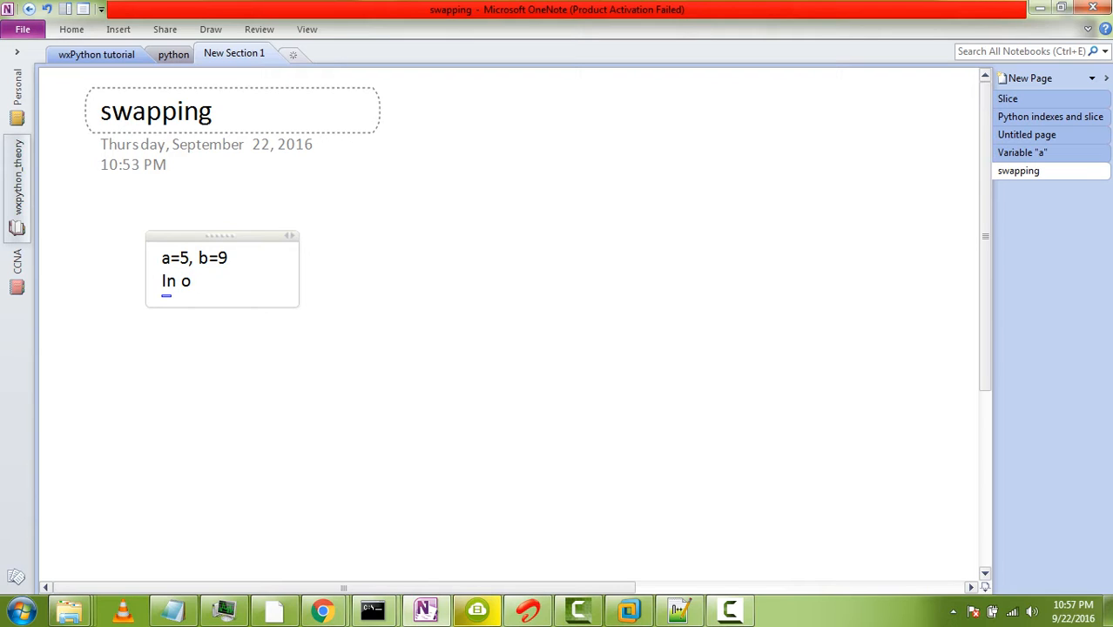
{"action": "type", "text": "rder to s"}
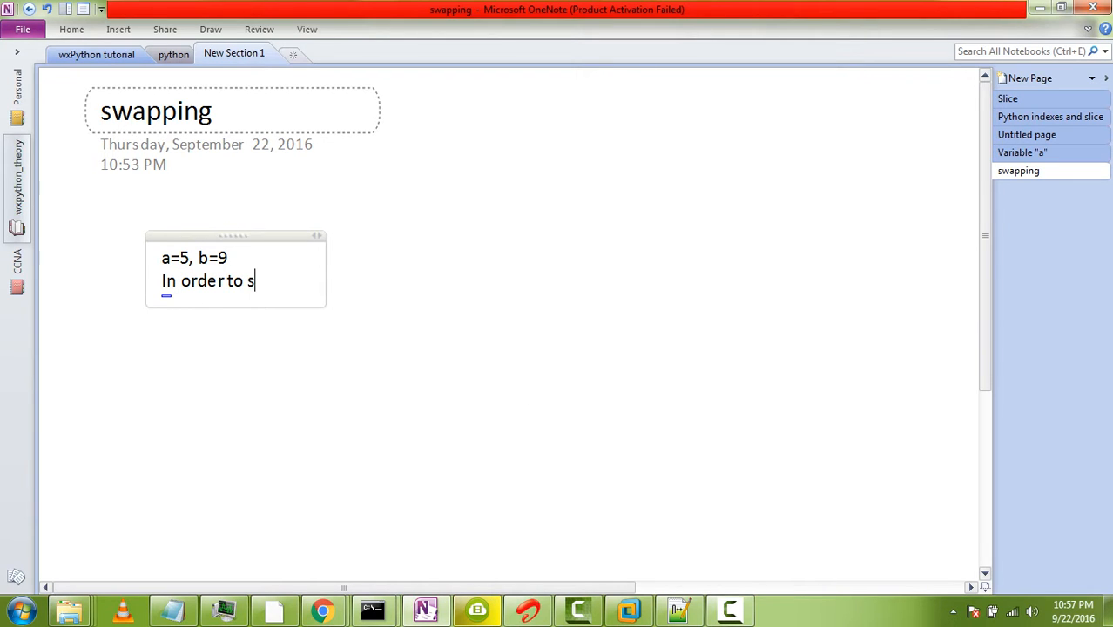
{"action": "type", "text": "wap."}
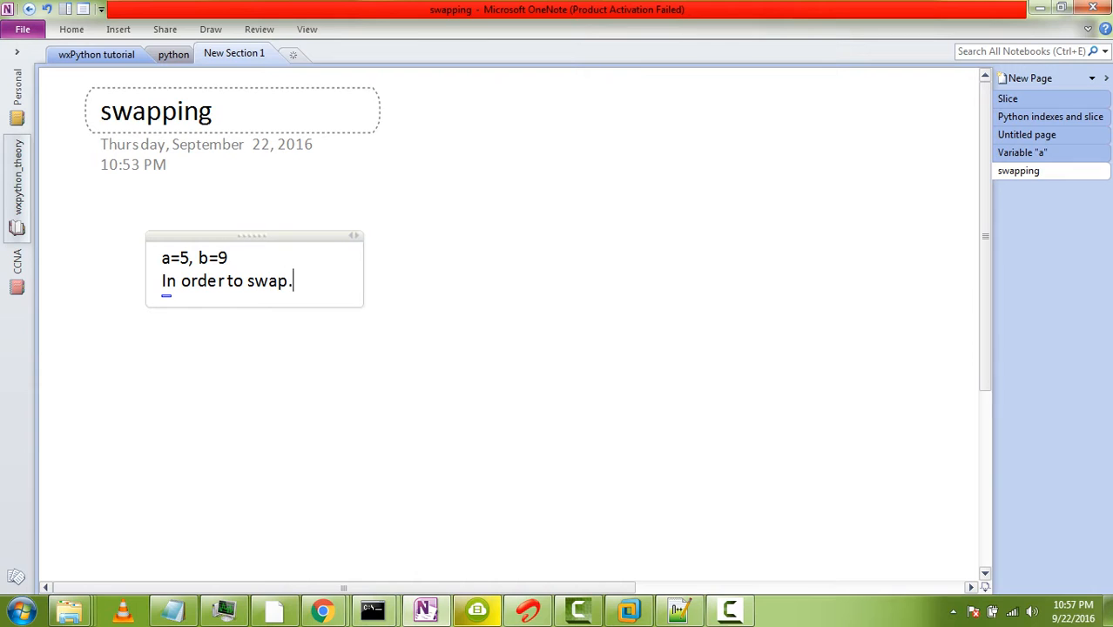
{"action": "key", "text": "Return"}
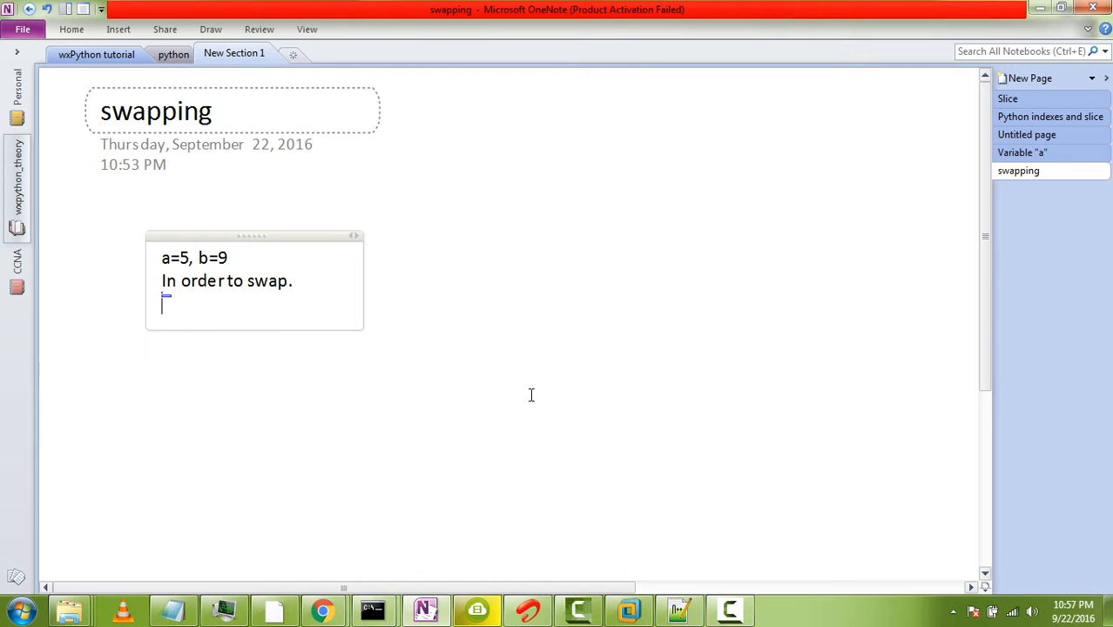
Step: List the steps a=a+b, a=b-a and b=b-a on separate lines, then start 'After'
{"action": "type", "text": "a=a"}
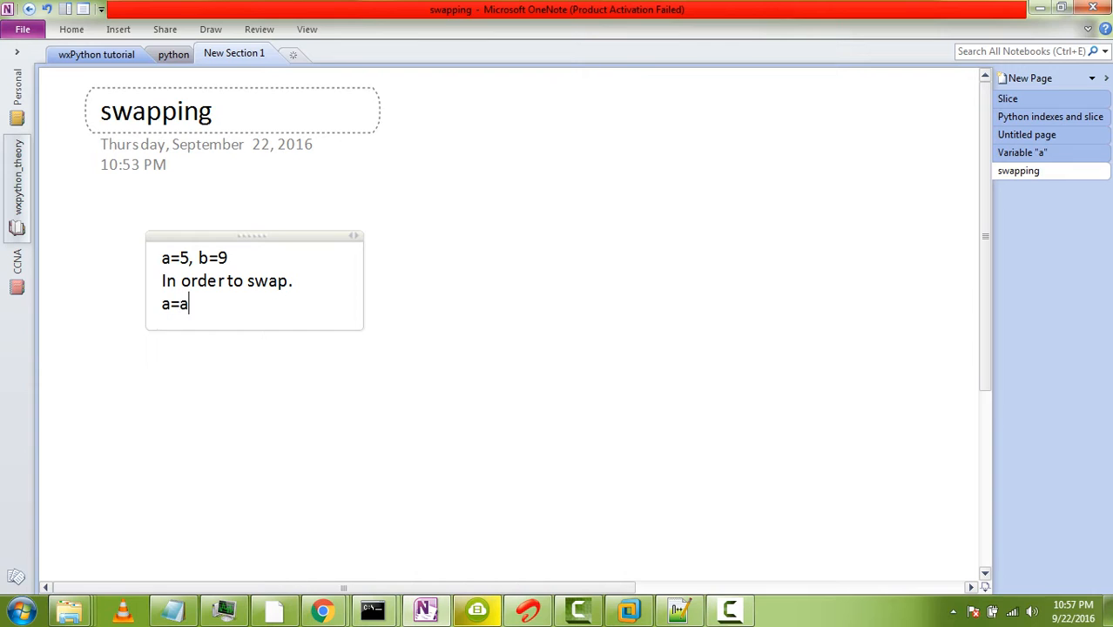
{"action": "type", "text": "+b"}
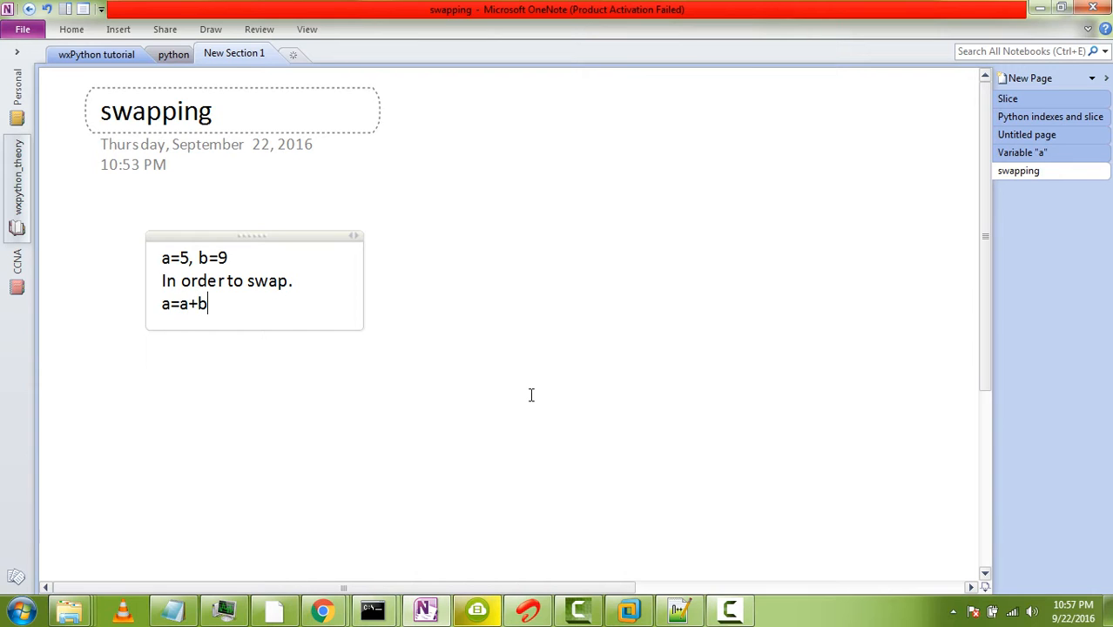
{"action": "key", "text": "Return"}
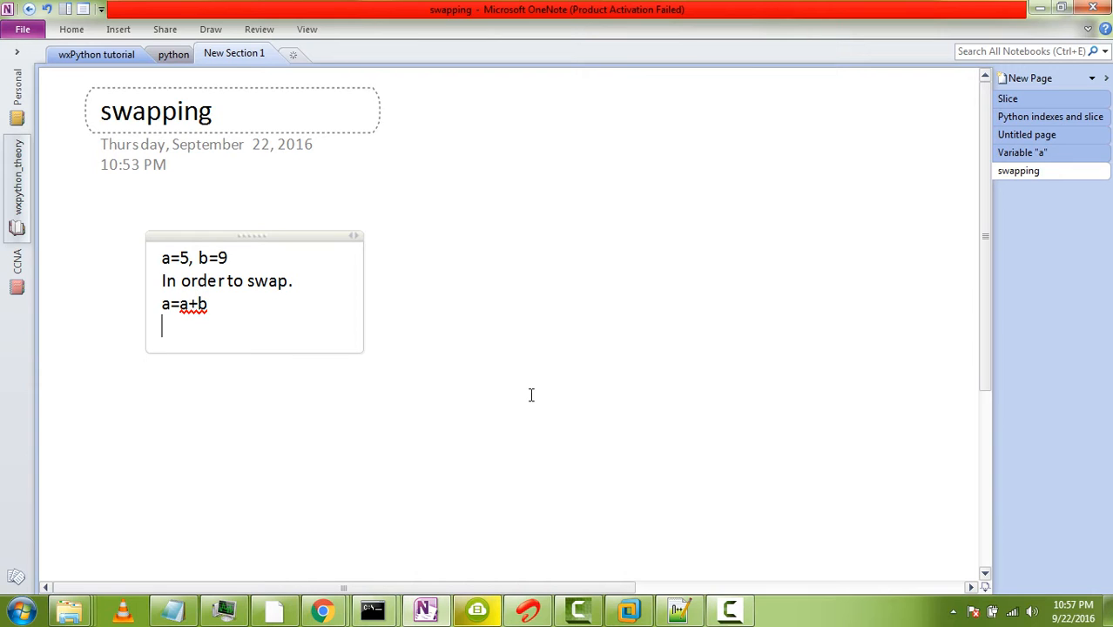
{"action": "type", "text": "b="}
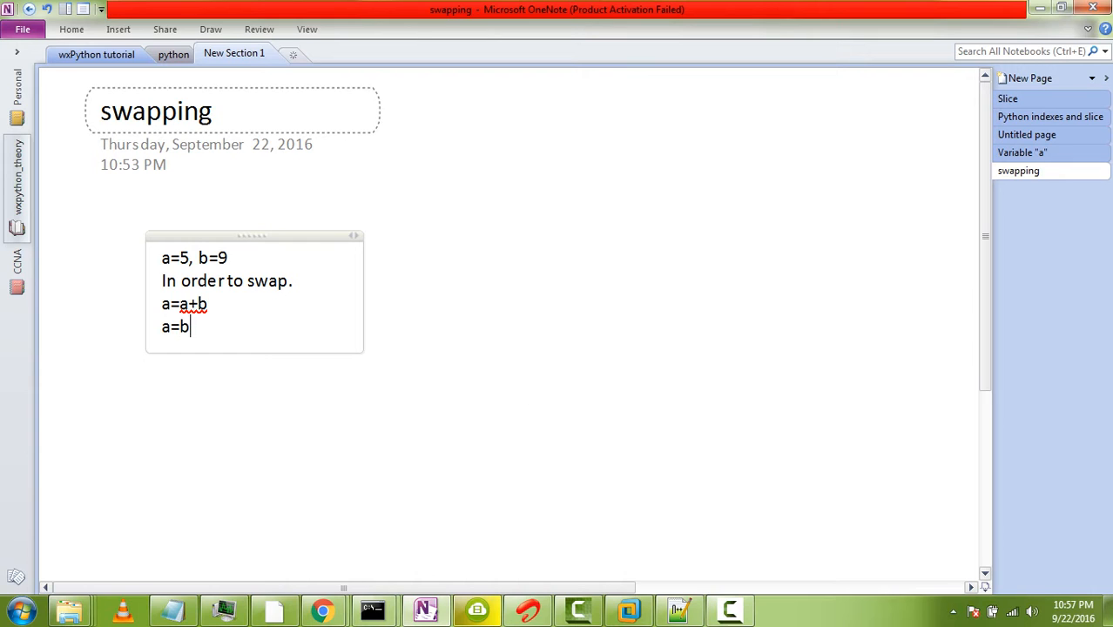
{"action": "type", "text": "-"}
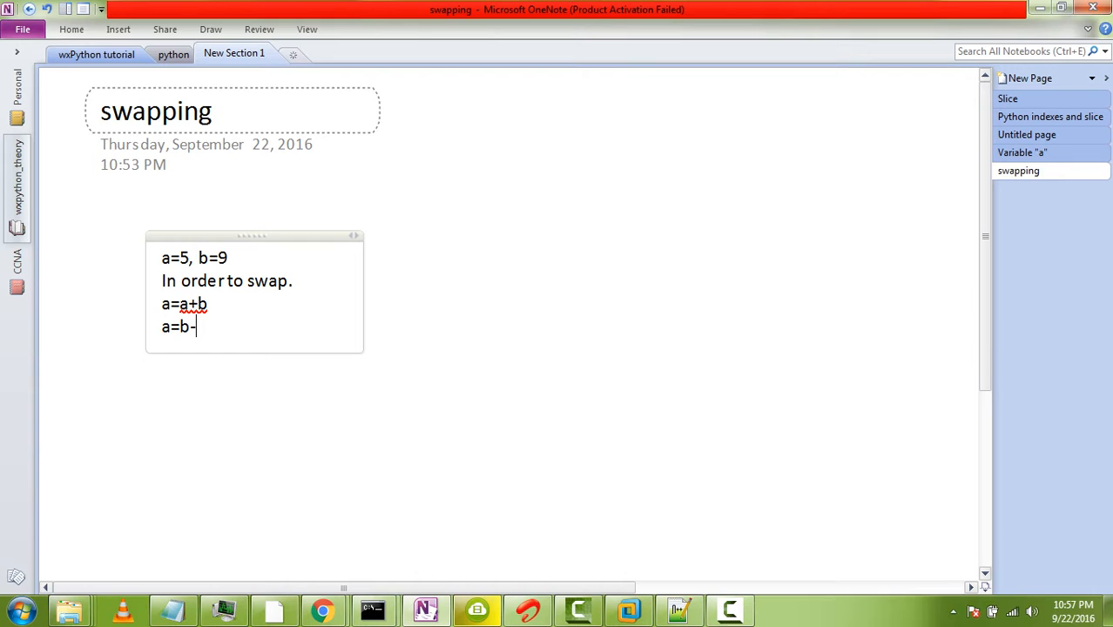
{"action": "type", "text": "a"}
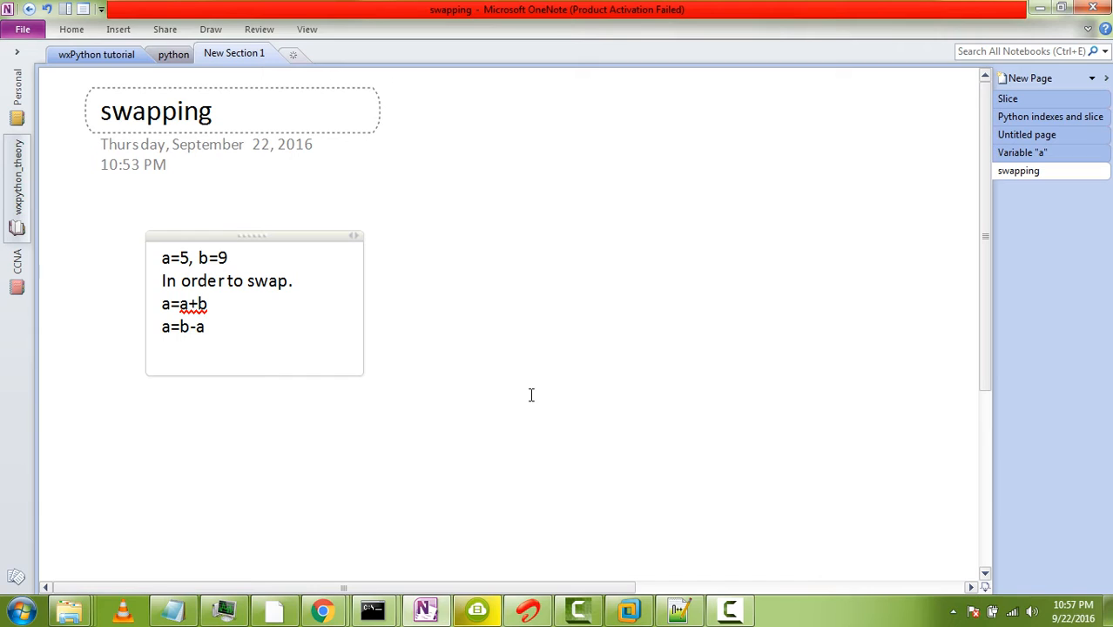
{"action": "type", "text": "b=b"}
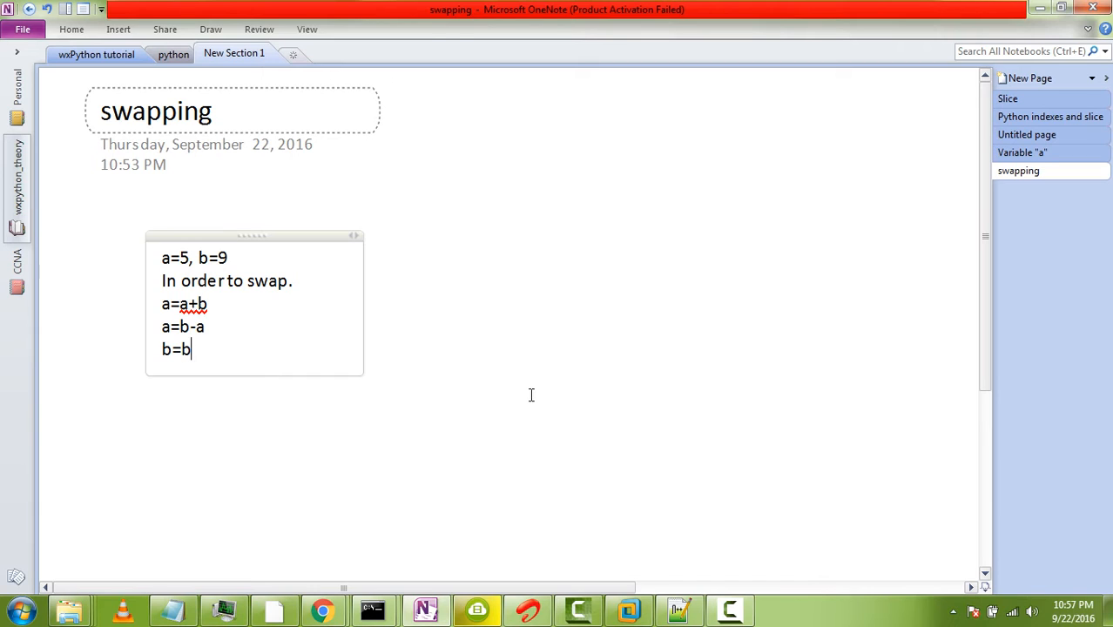
{"action": "type", "text": "-a"}
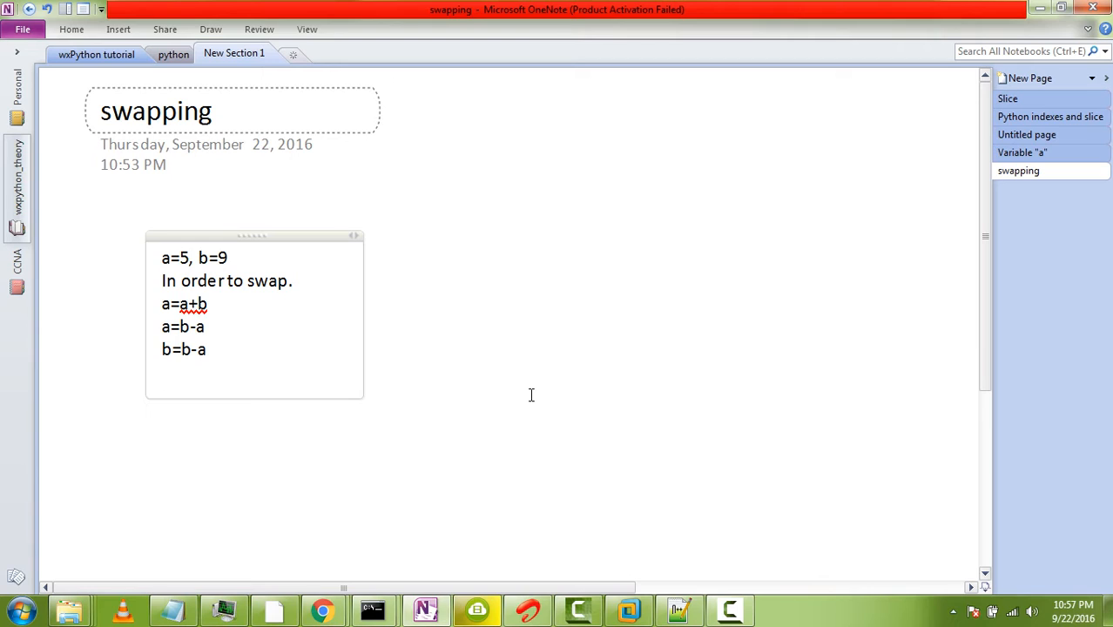
{"action": "type", "text": "afte"}
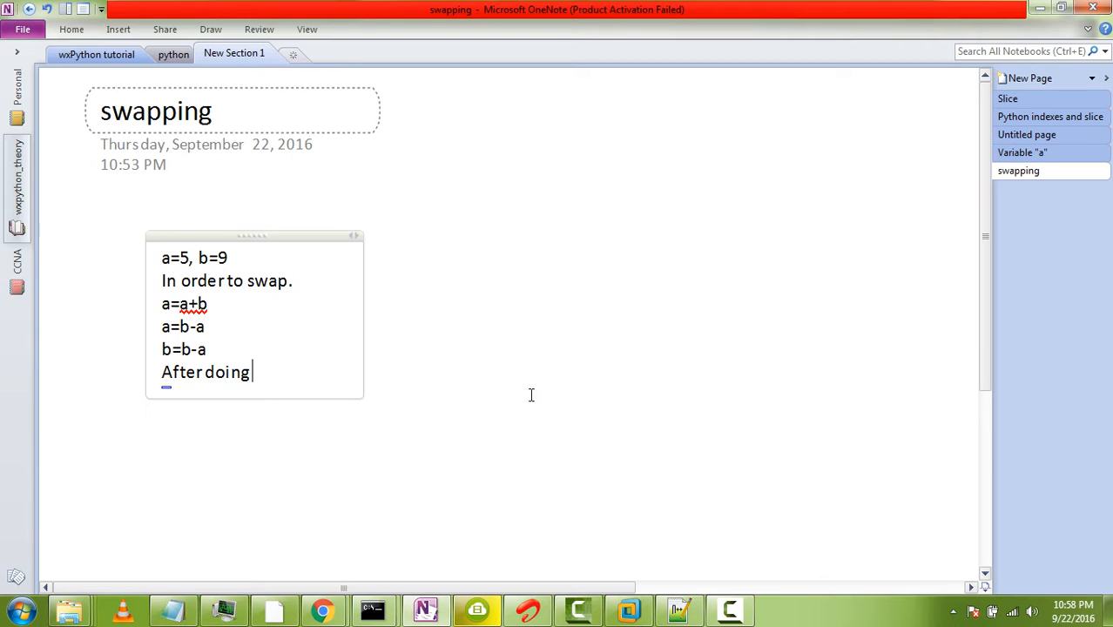
Step: Complete the sentence 'After doing these 3 steps we will get output as'
{"action": "type", "text": "these t"}
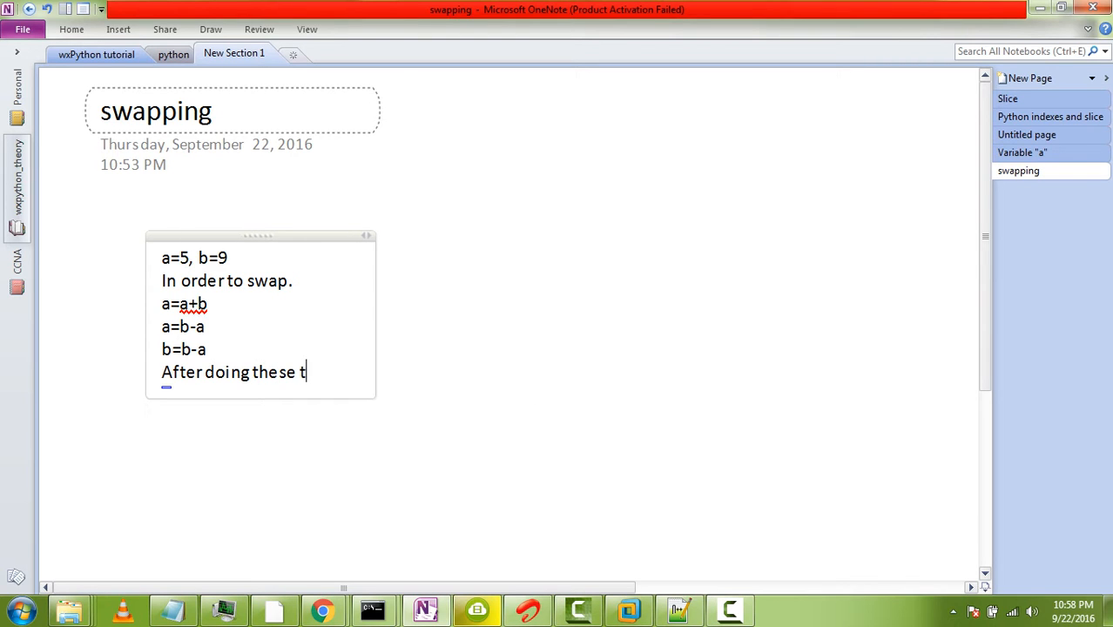
{"action": "type", "text": "3 st"}
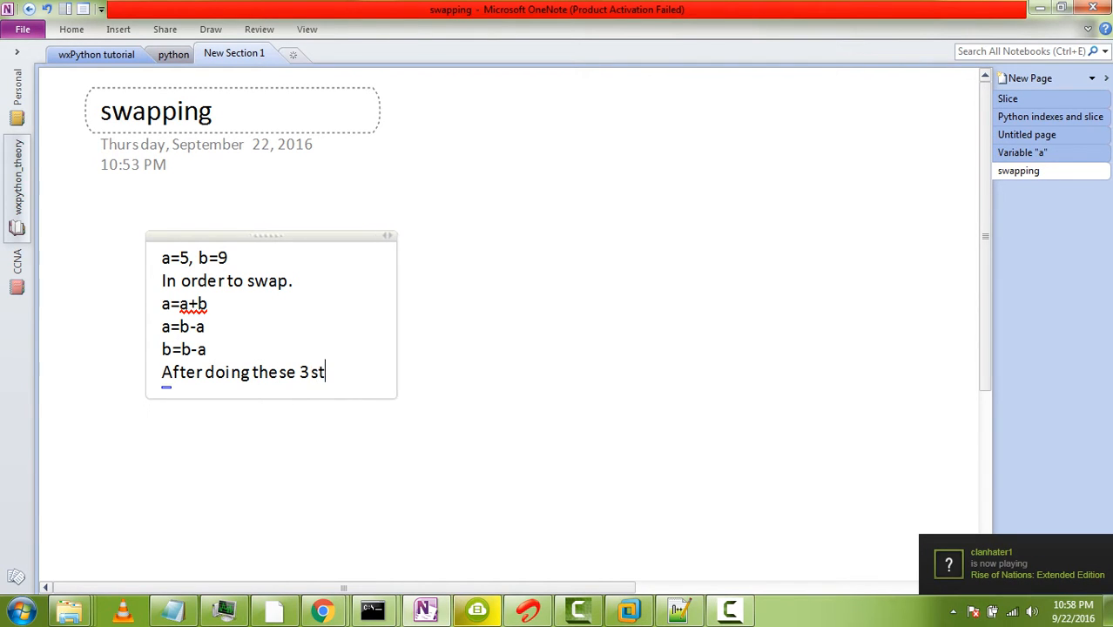
{"action": "type", "text": "eps"}
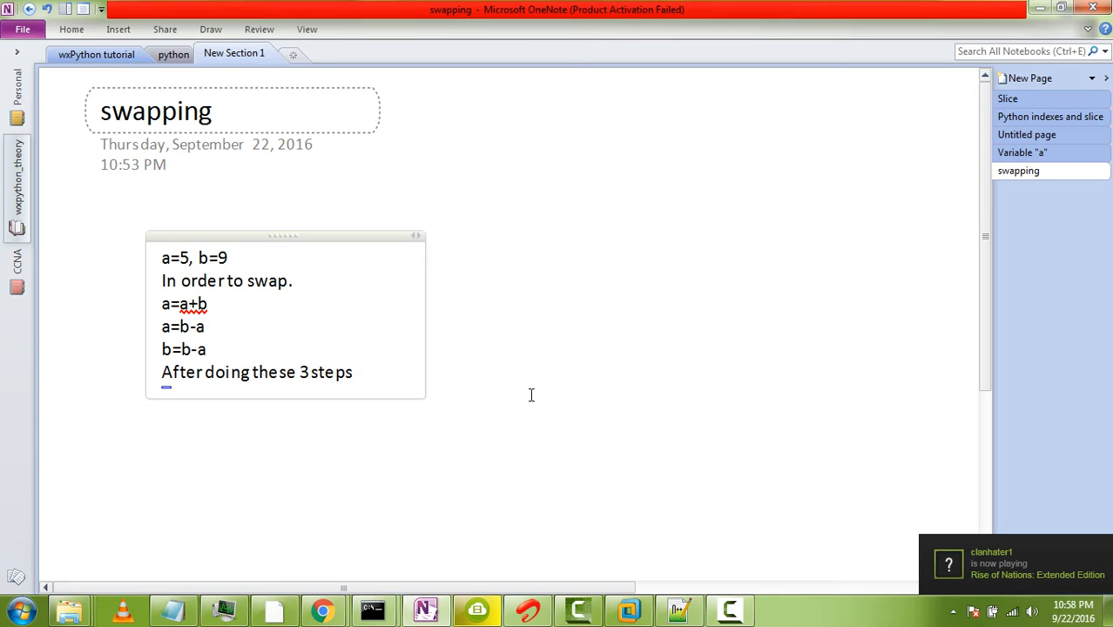
{"action": "type", "text": "we"}
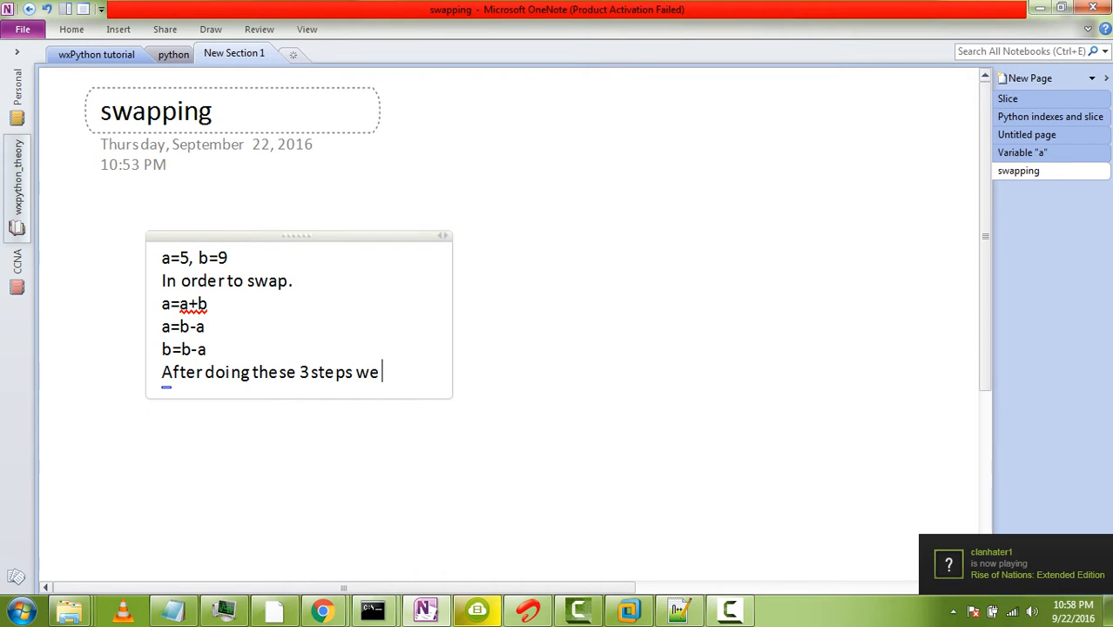
{"action": "type", "text": "will g"}
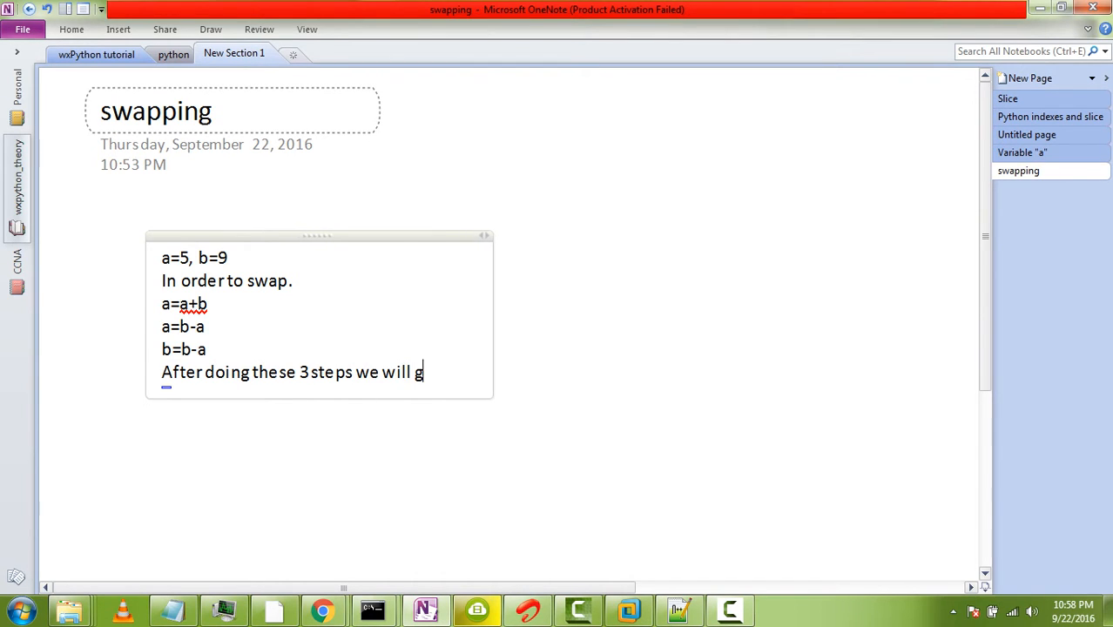
{"action": "type", "text": "et out"}
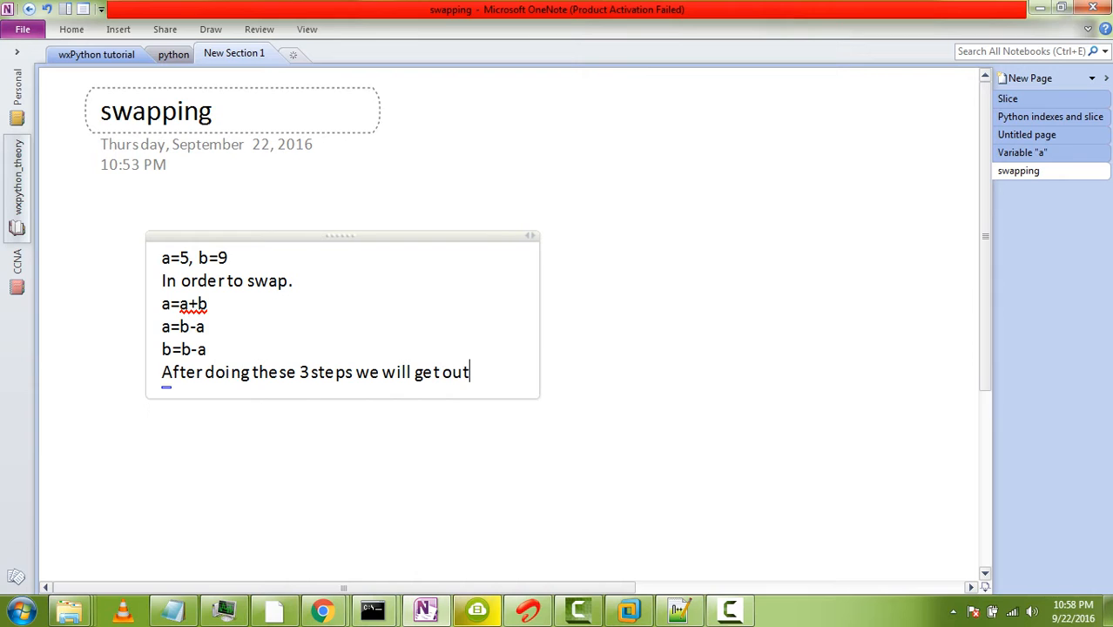
{"action": "type", "text": "put as"}
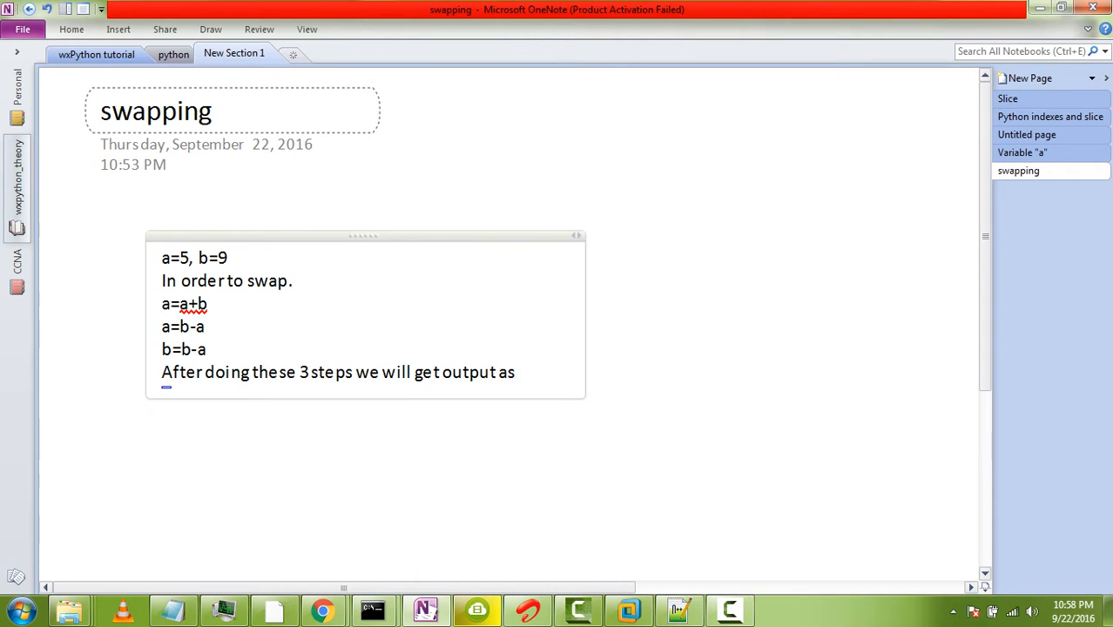
Step: Add the result line a=9, b=5 and start a new line
{"action": "type", "text": "a"}
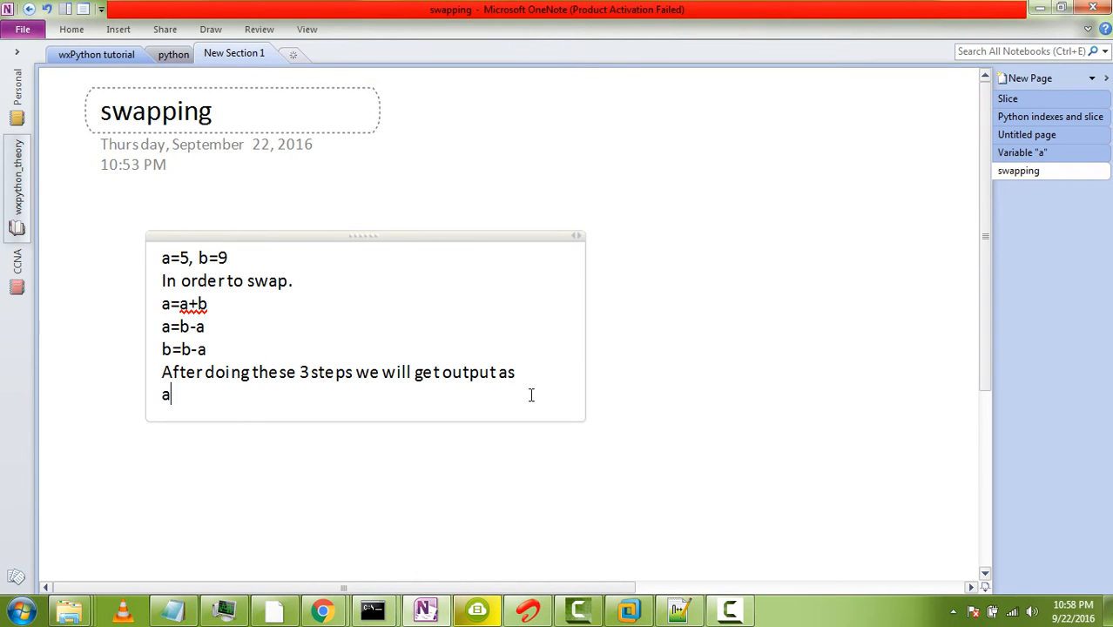
{"action": "type", "text": "=9"}
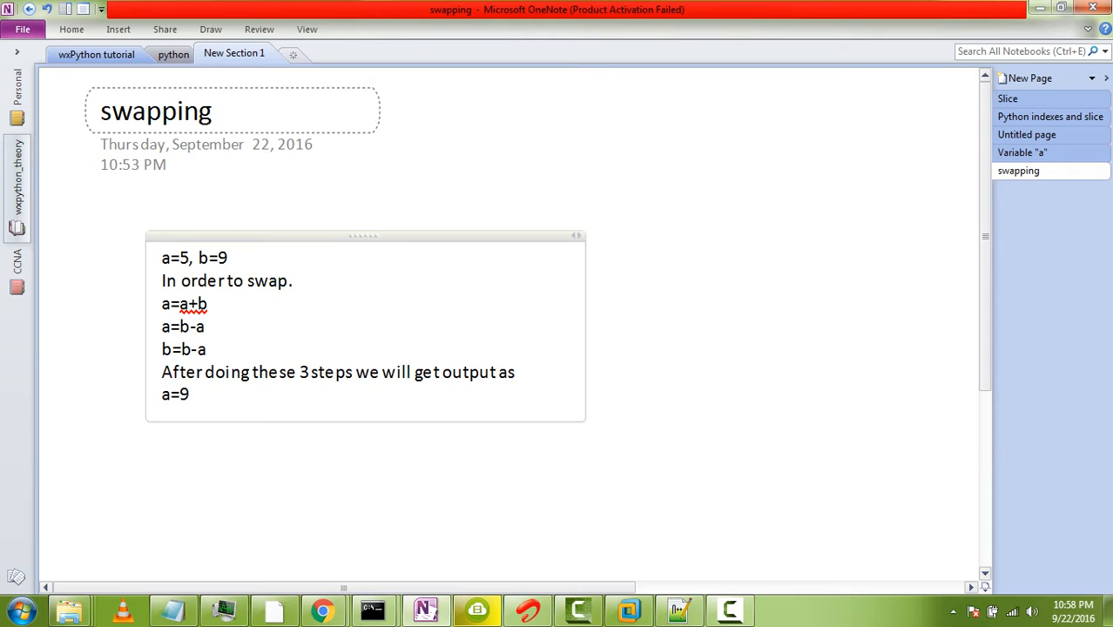
{"action": "type", "text": ", b"}
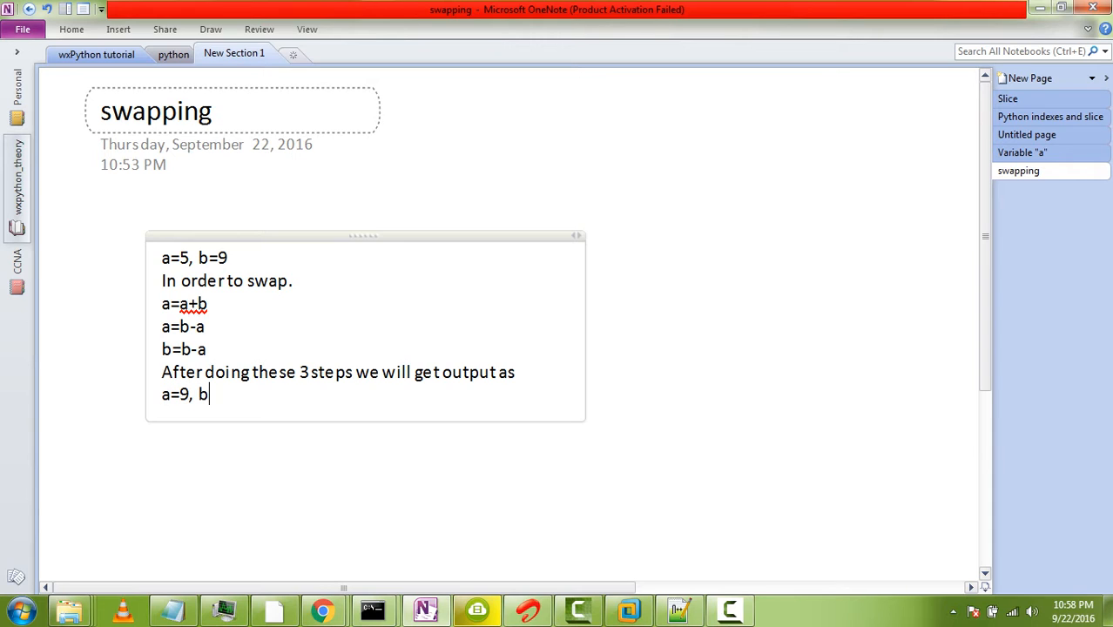
{"action": "type", "text": "=5"}
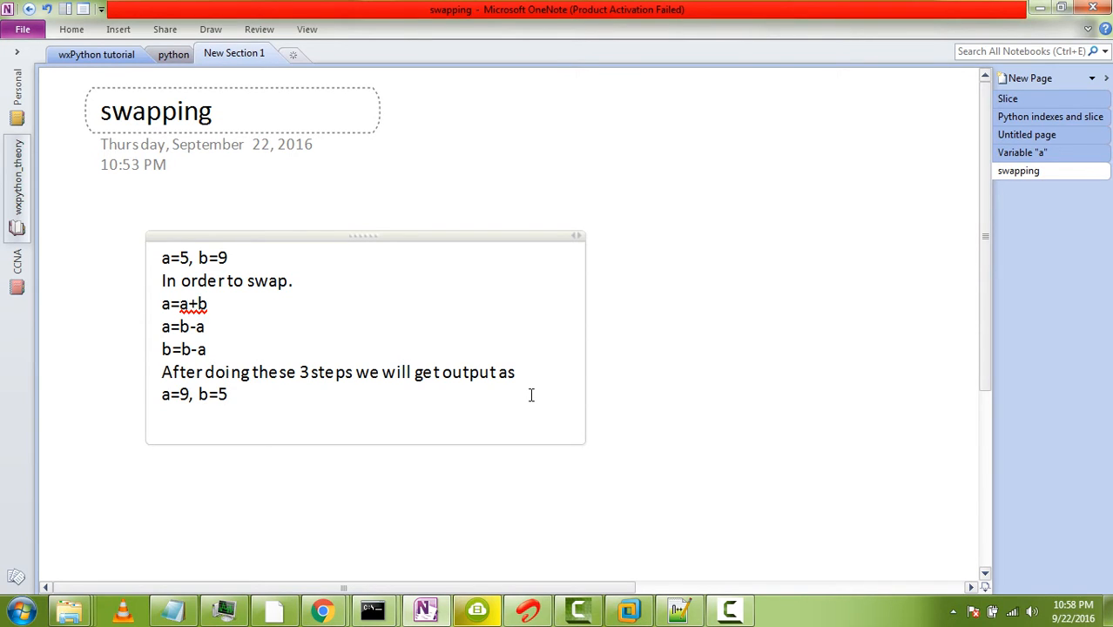
{"action": "key", "text": "Return"}
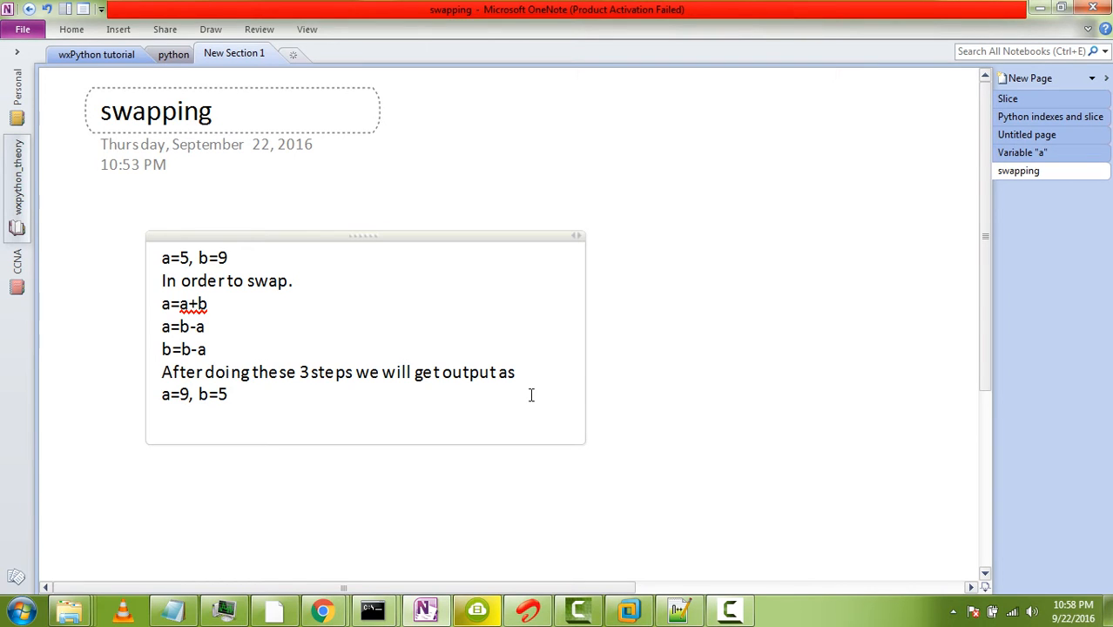
{"action": "mouse_move", "coordinate": [374, 610]}
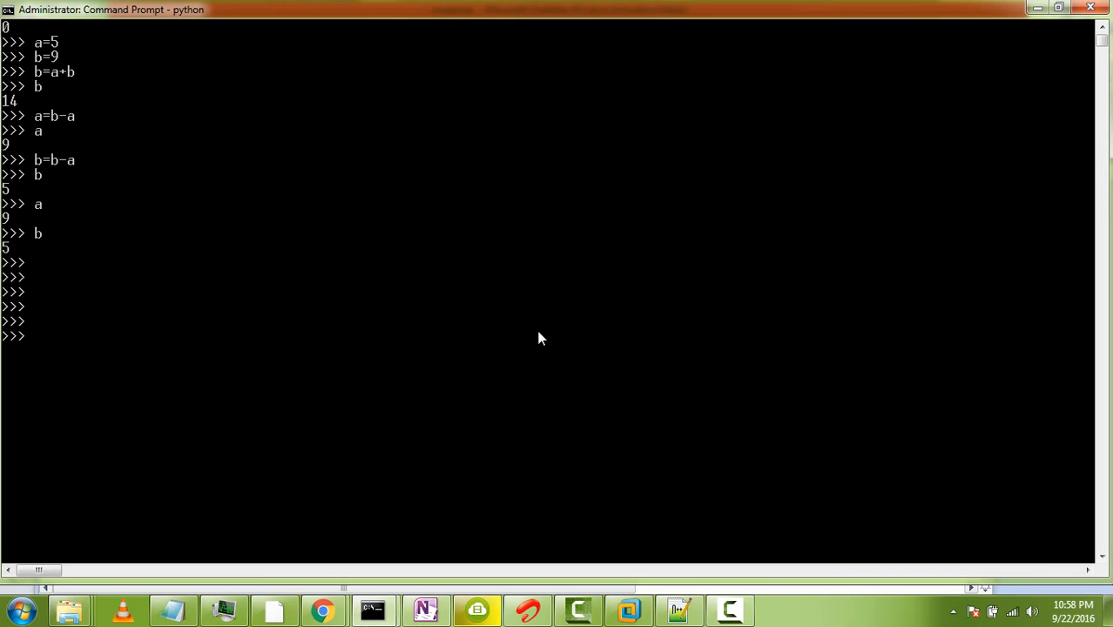
Step: Enter a=5 and b=9 at the Python prompt, then run the tuple swap a,b=b,a
{"action": "type", "text": "a=5"}
{"action": "type", "text": "b=9"}
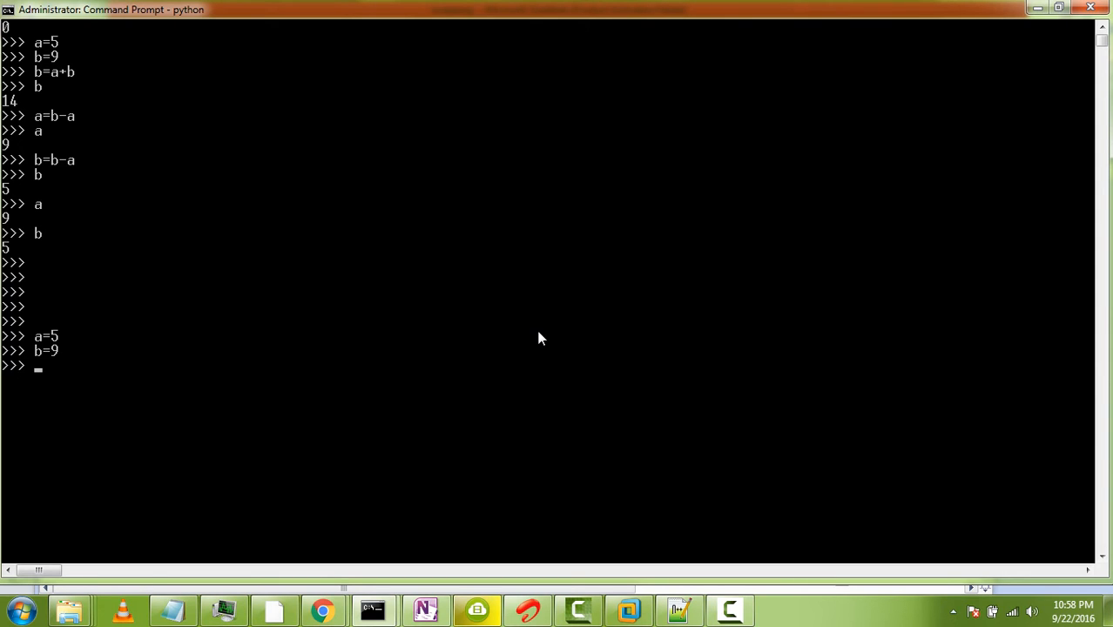
{"action": "type", "text": "a,"}
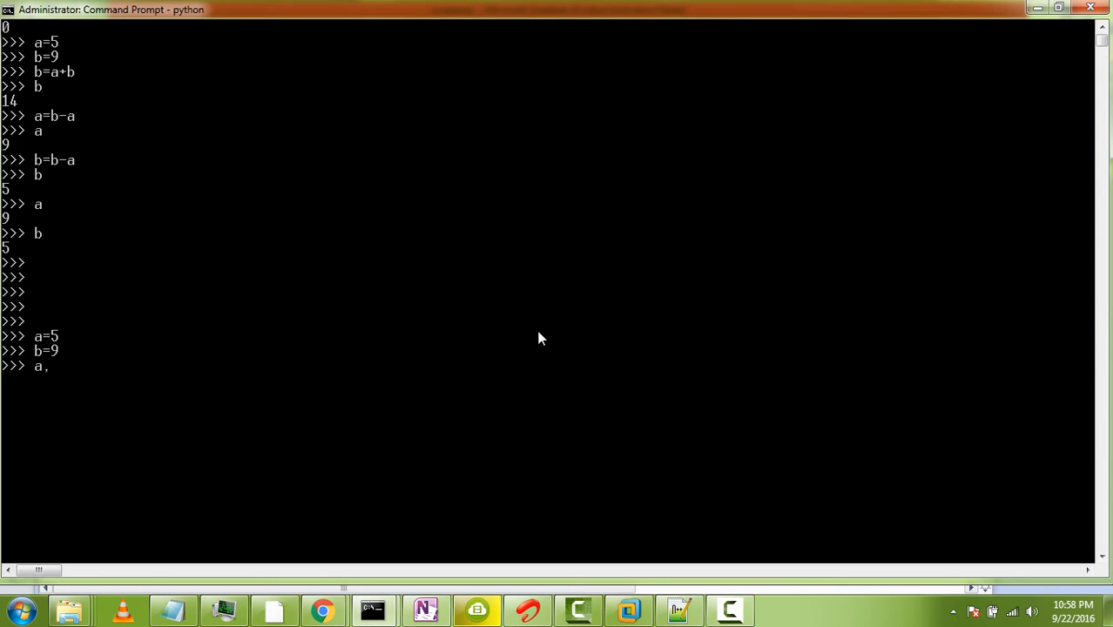
{"action": "type", "text": "b"}
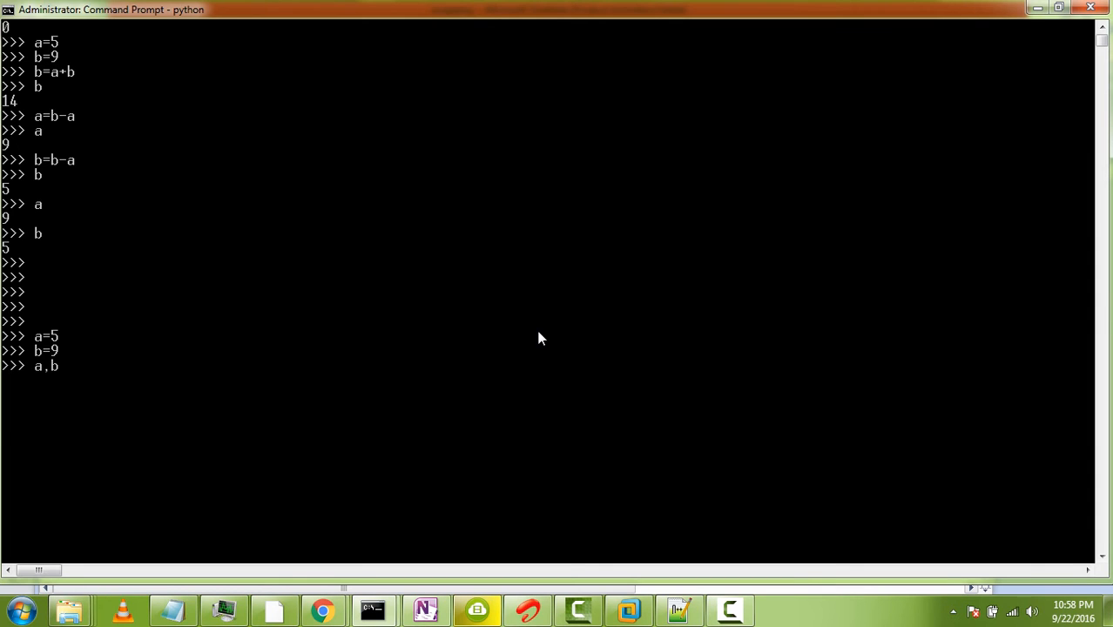
{"action": "type", "text": "="}
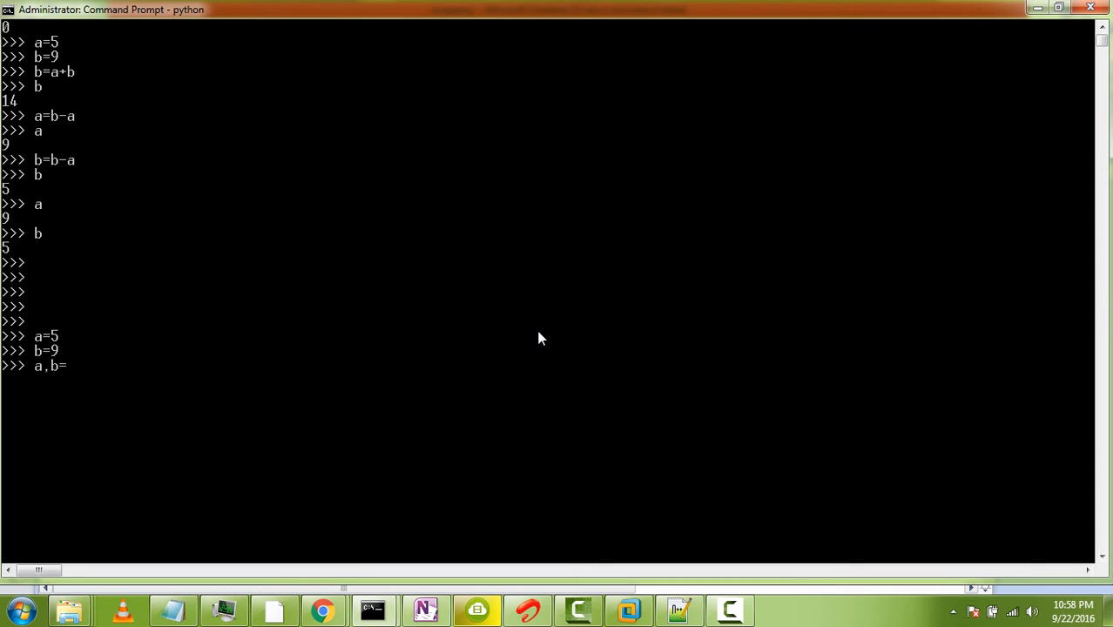
{"action": "type", "text": "b,"}
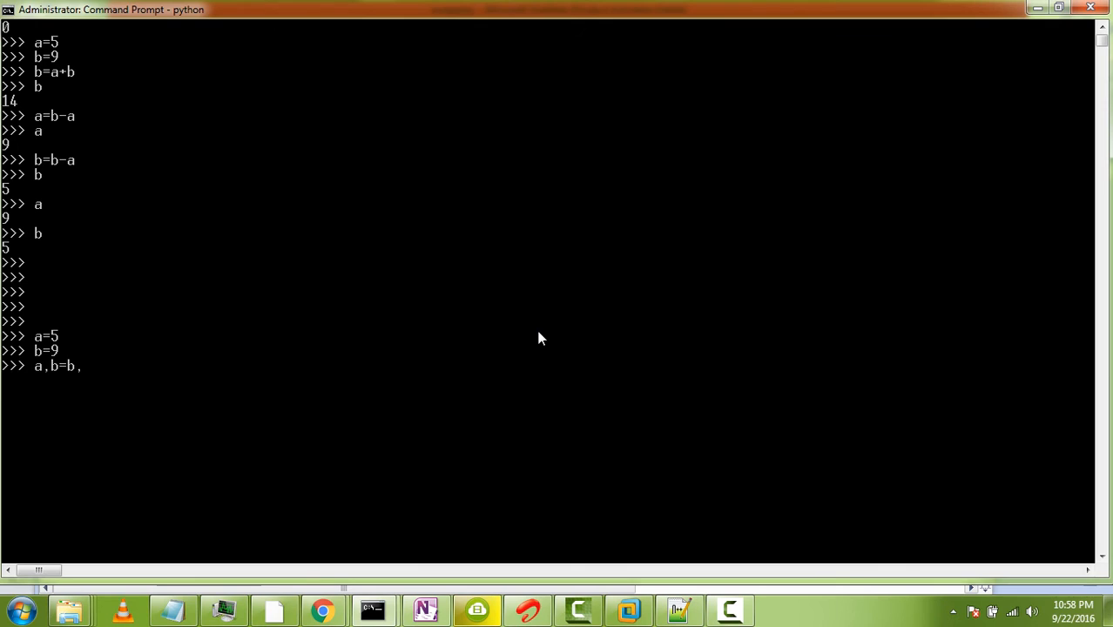
{"action": "type", "text": "a"}
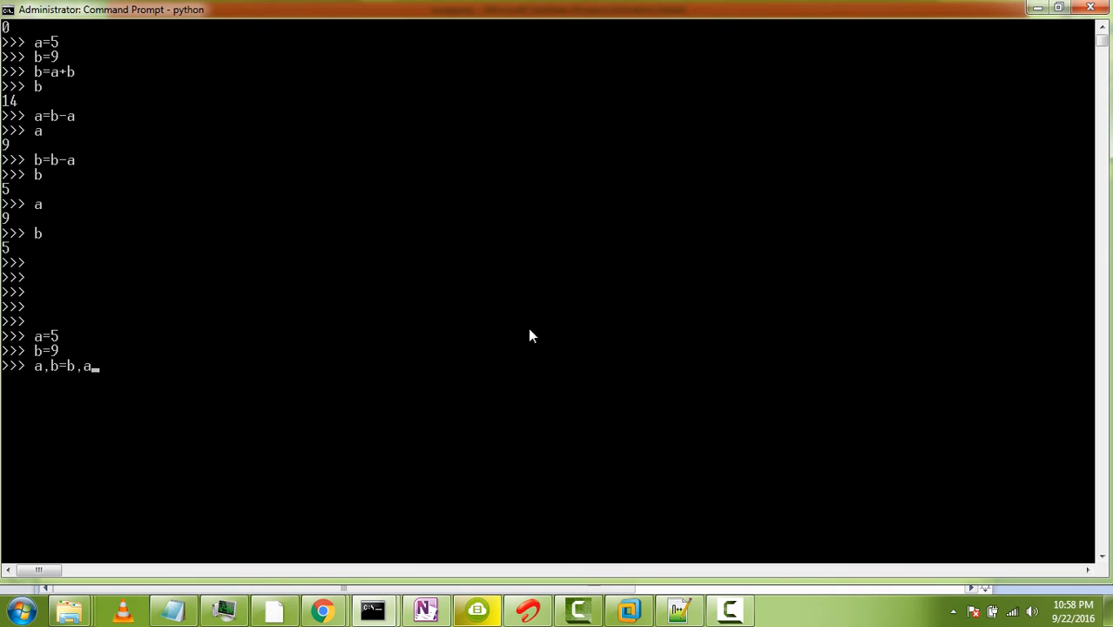
{"action": "mouse_move", "coordinate": [70, 373]}
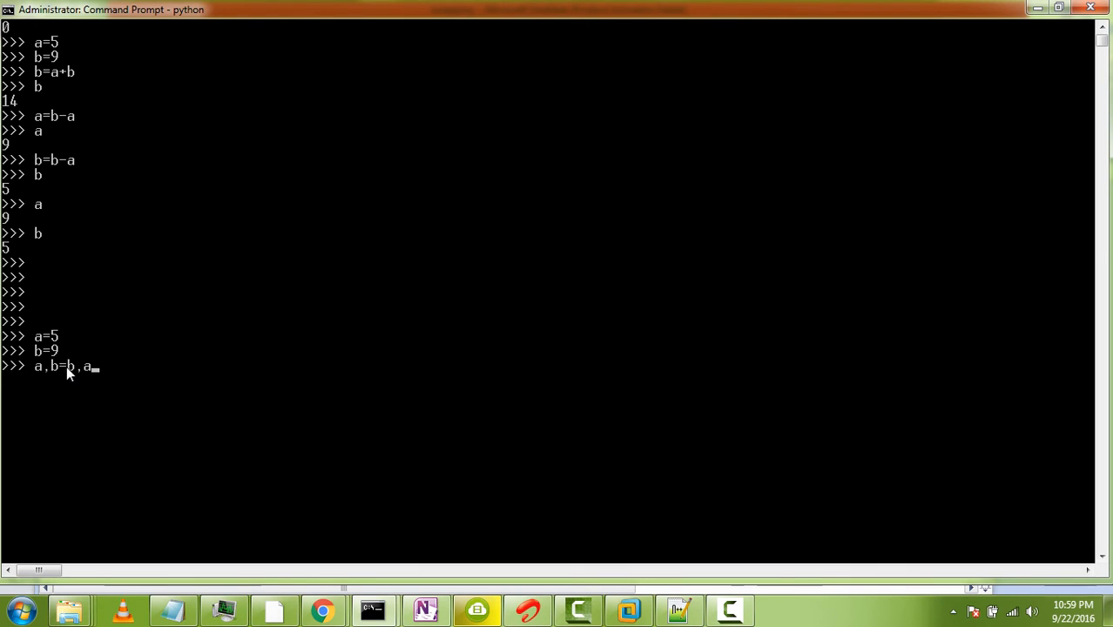
{"action": "mouse_move", "coordinate": [55, 377]}
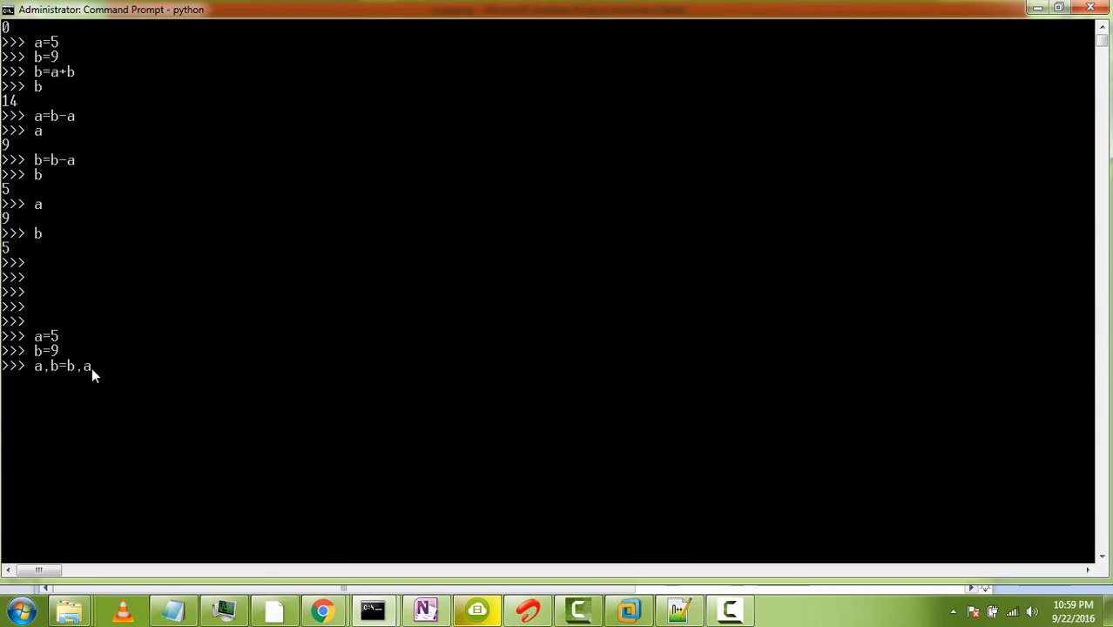
{"action": "key", "text": "Return"}
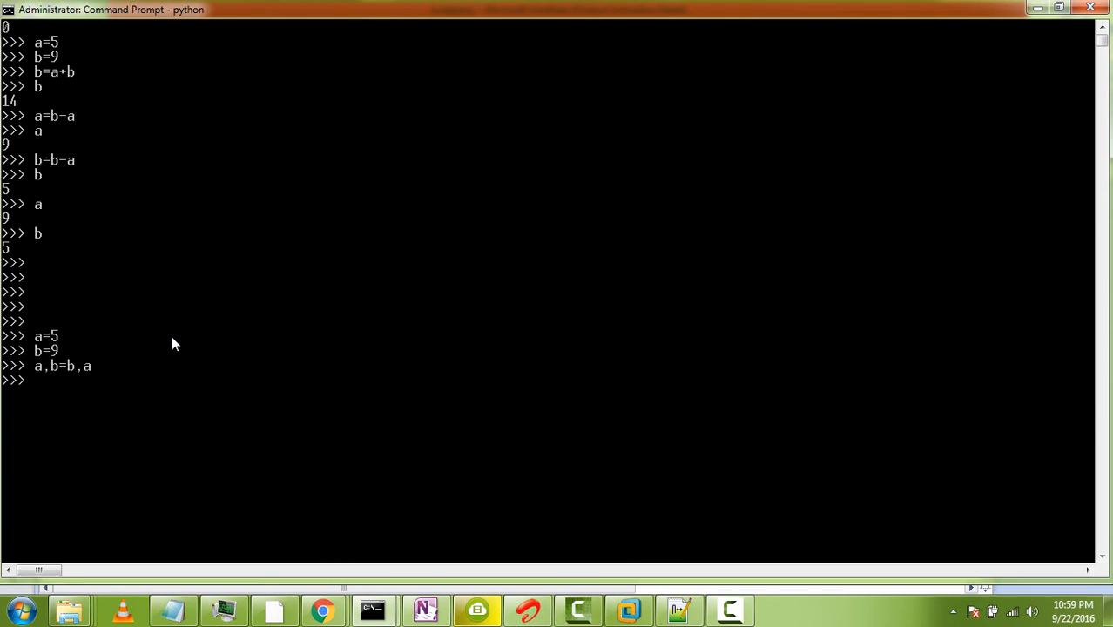